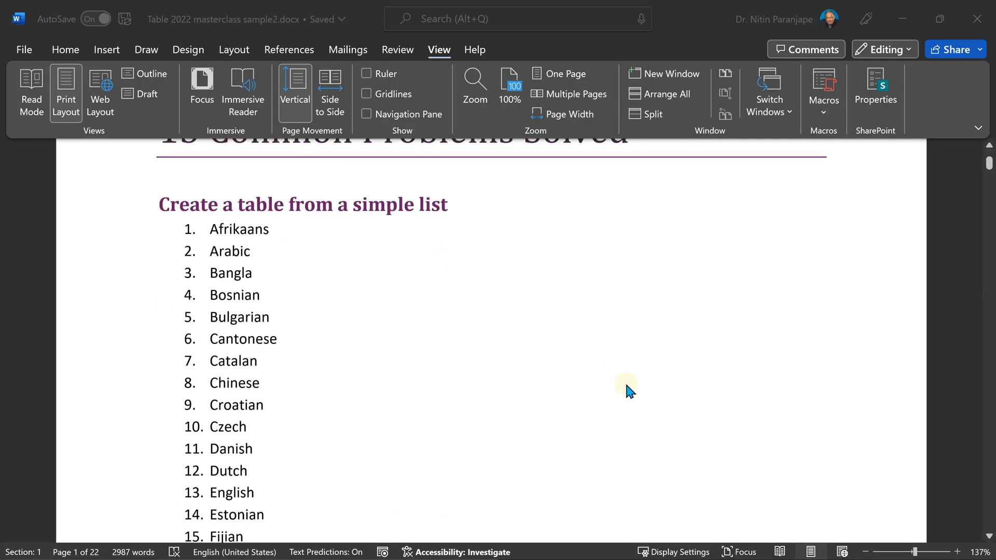
- Select the whole language list from Afrikaans to Welsh and remove its numbering
scroll(down, 3)
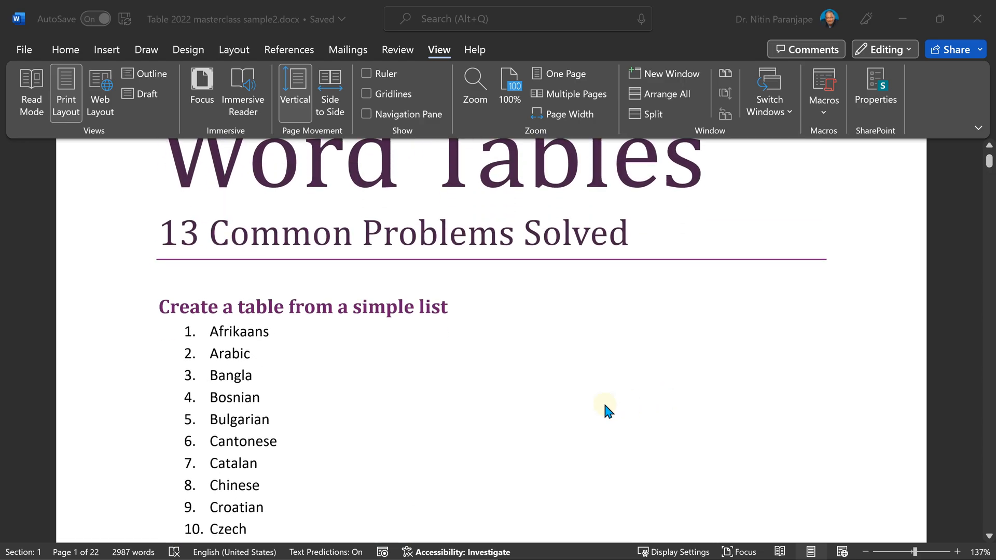
mouse_move(191, 338)
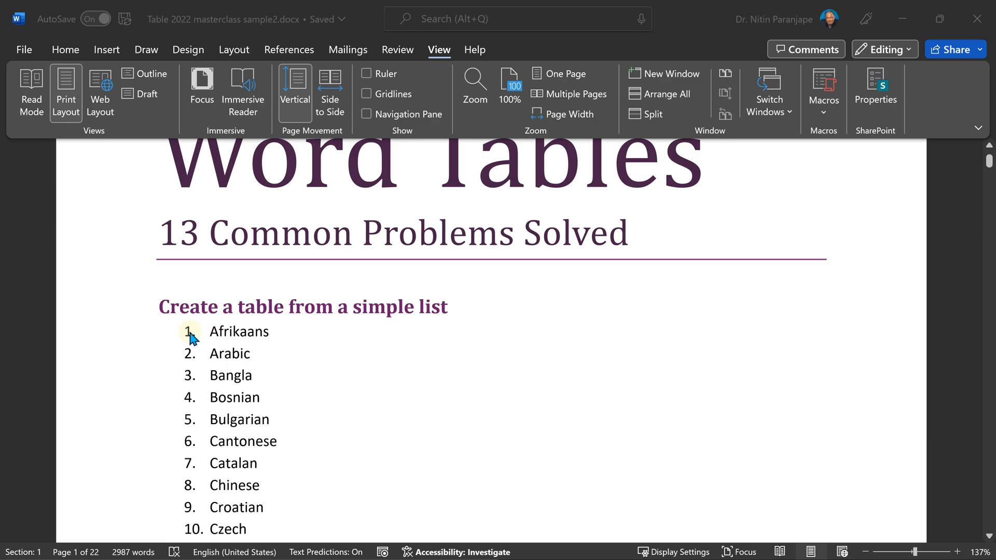
click(209, 331)
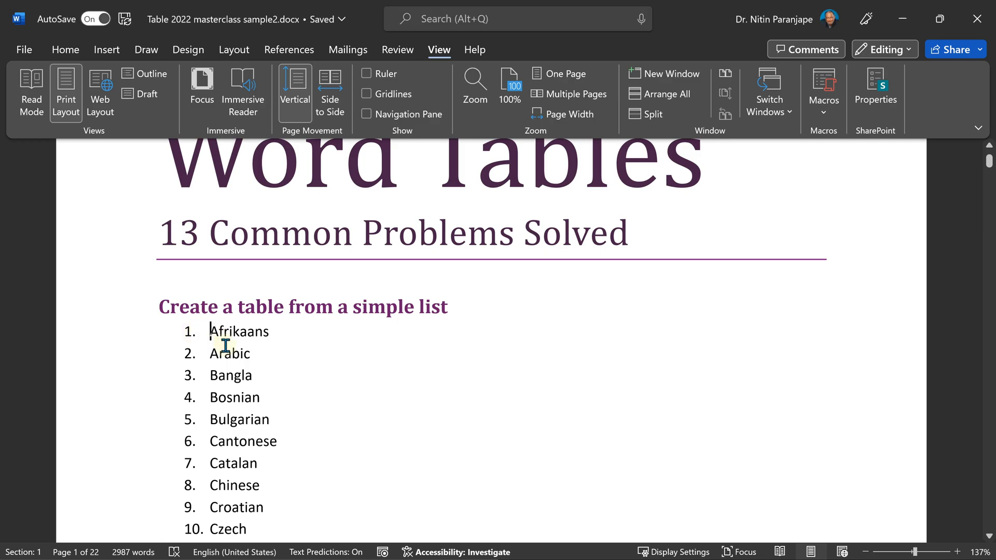
scroll(down, 3)
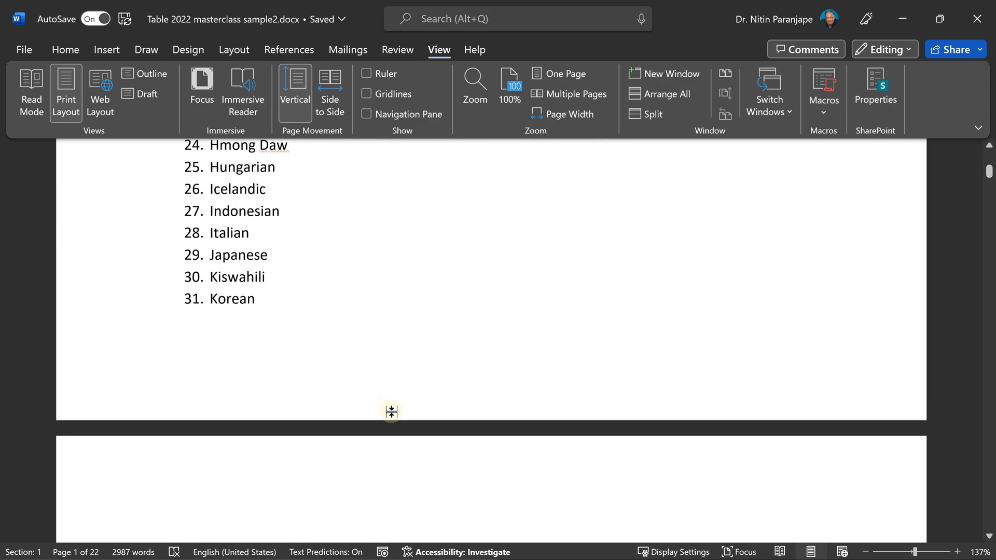
scroll(down, 3)
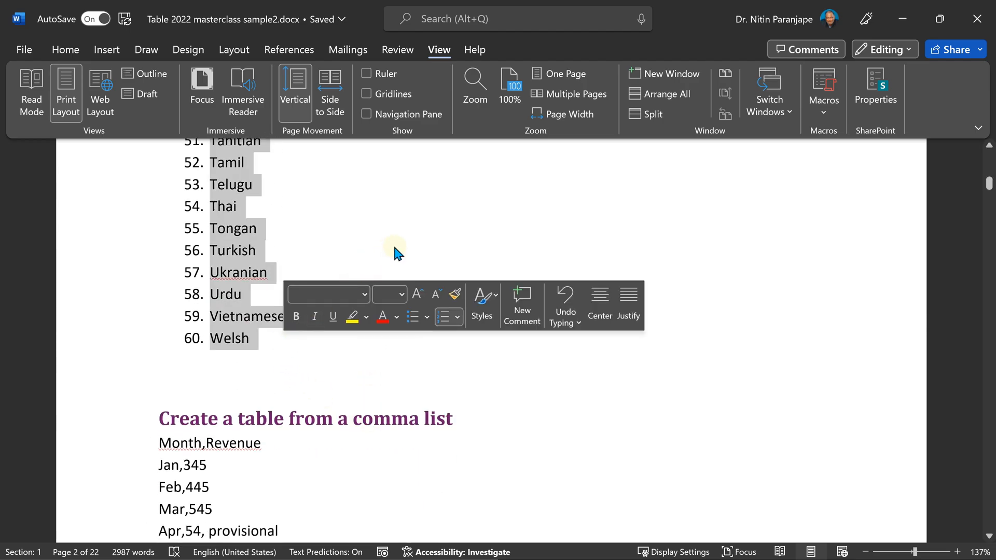
click(64, 50)
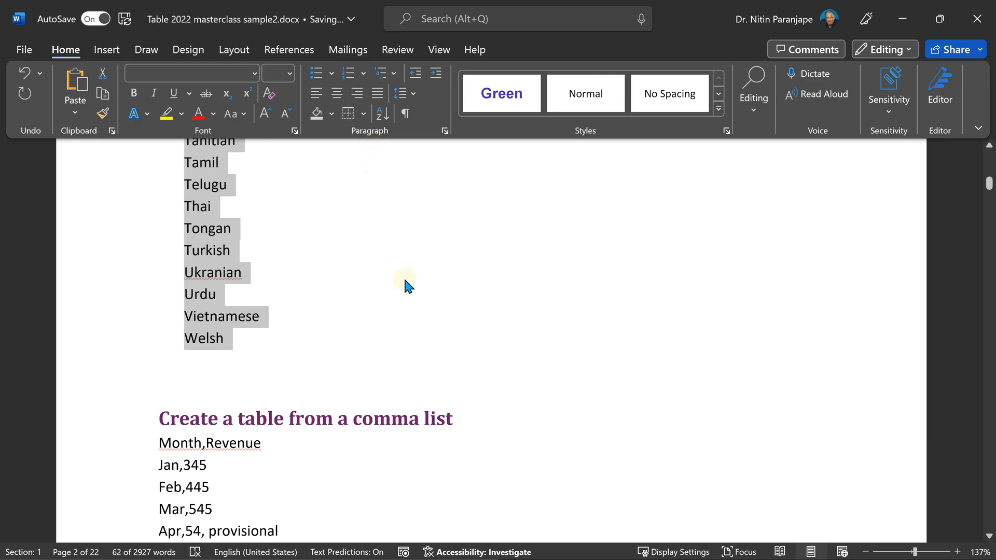
- Convert the 60-language list into a table of 6 columns and 10 rows
click(106, 49)
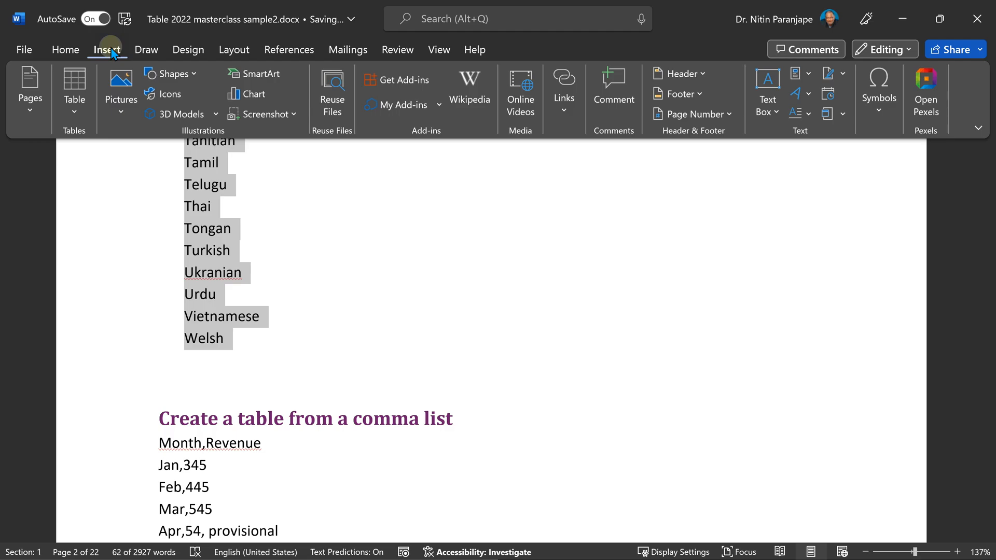
click(74, 90)
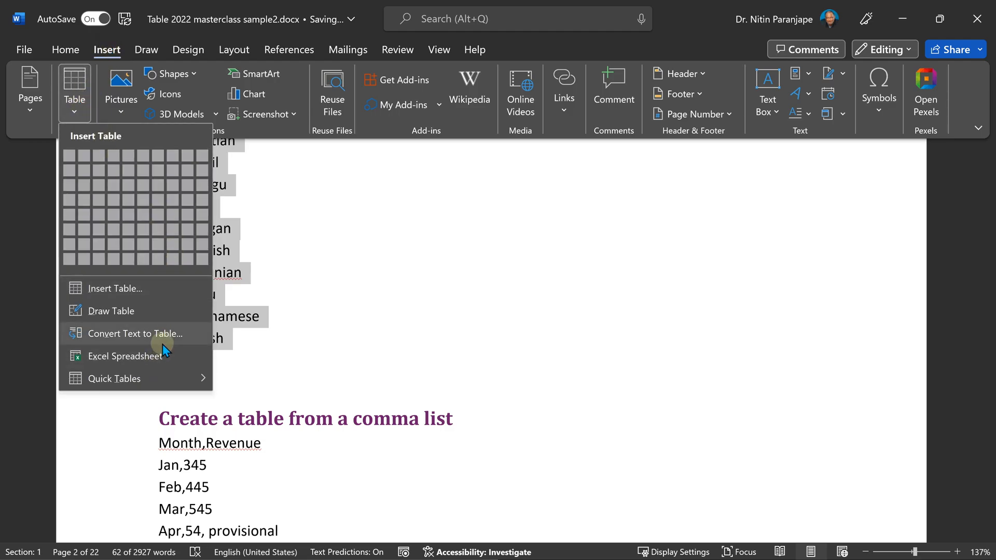
click(134, 333)
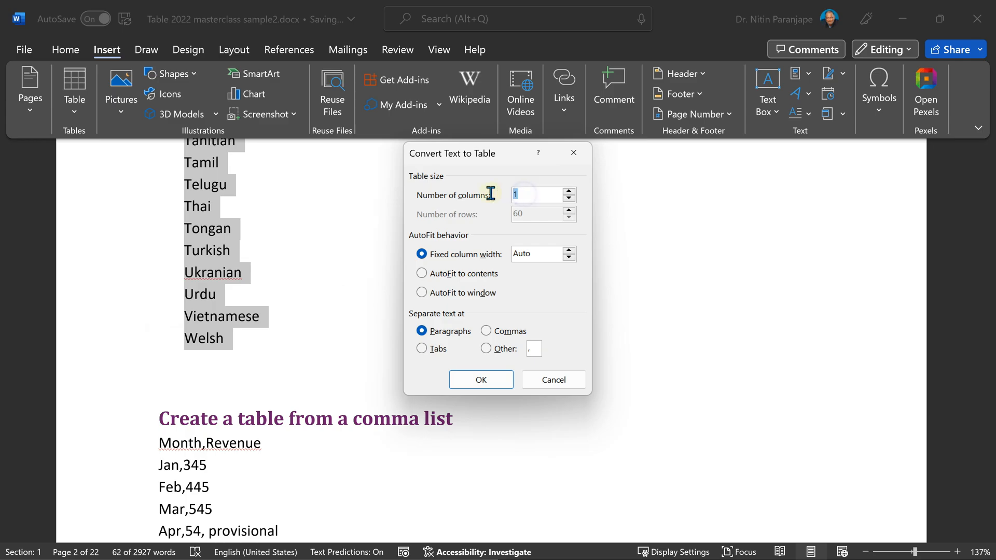
click(480, 380)
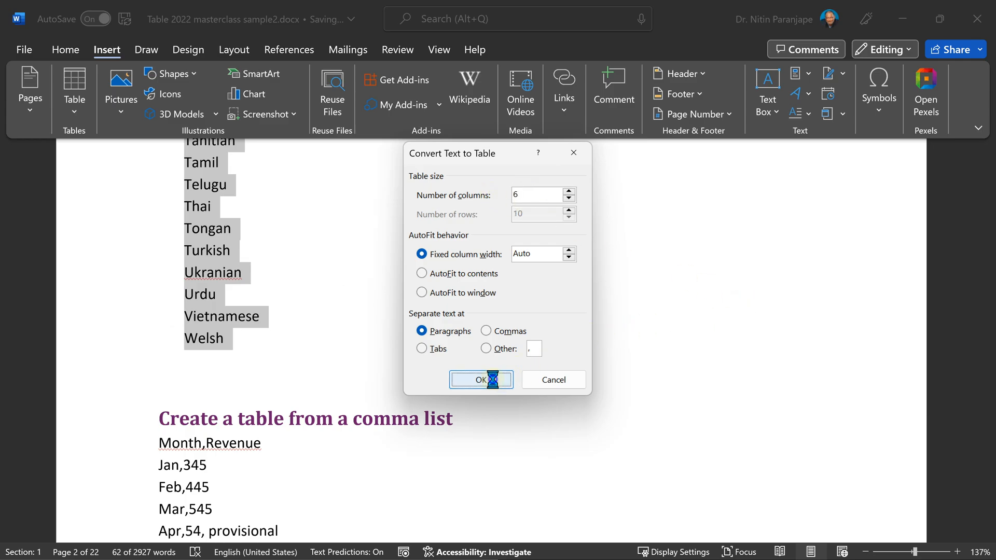
click(480, 380)
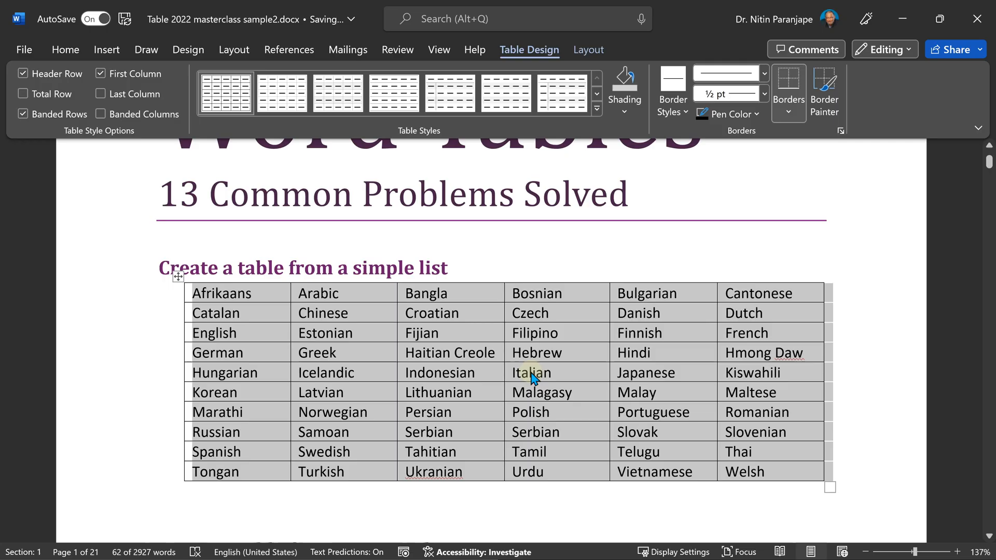
scroll(down, 3)
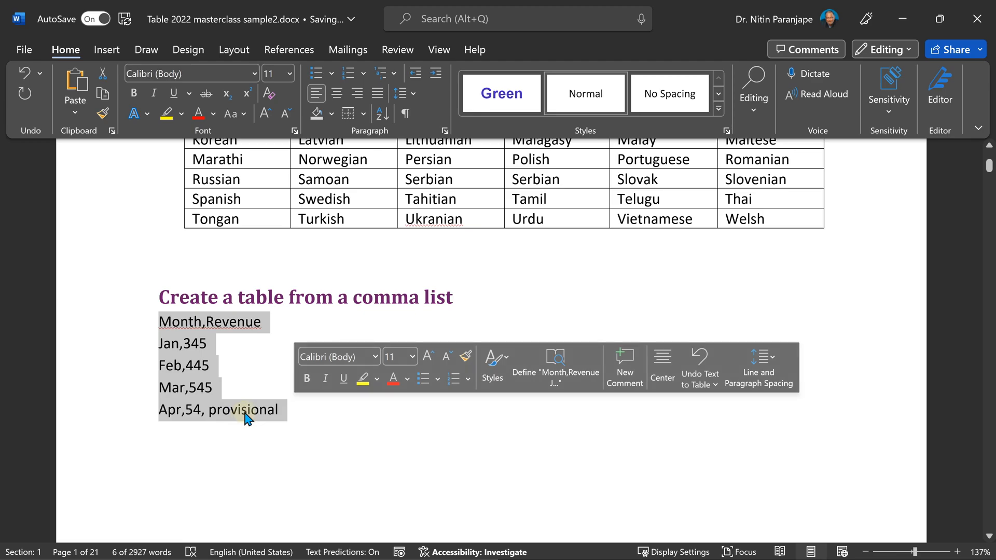
- Convert the comma-separated Month and Revenue lines into a 3-column, 5-row table, splitting at commas
click(74, 90)
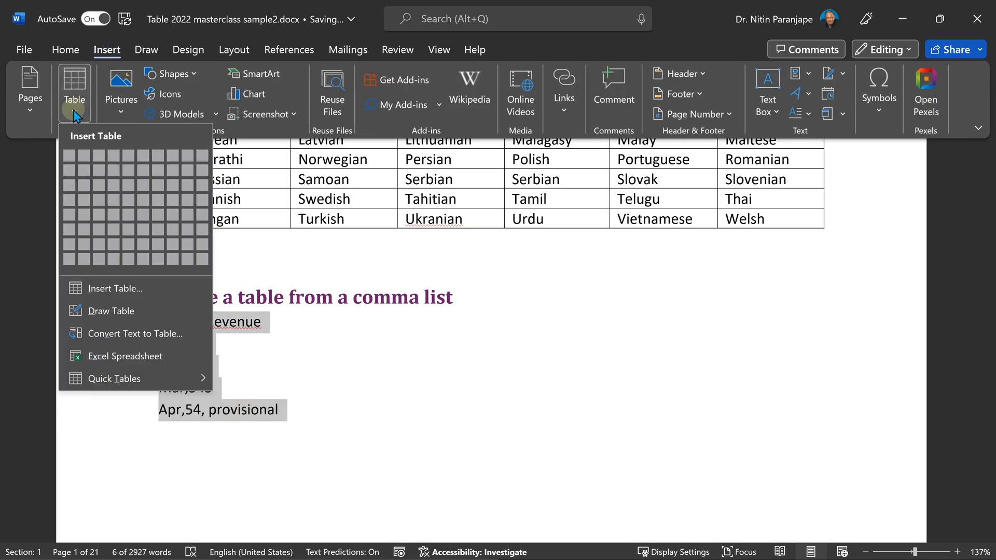
click(134, 333)
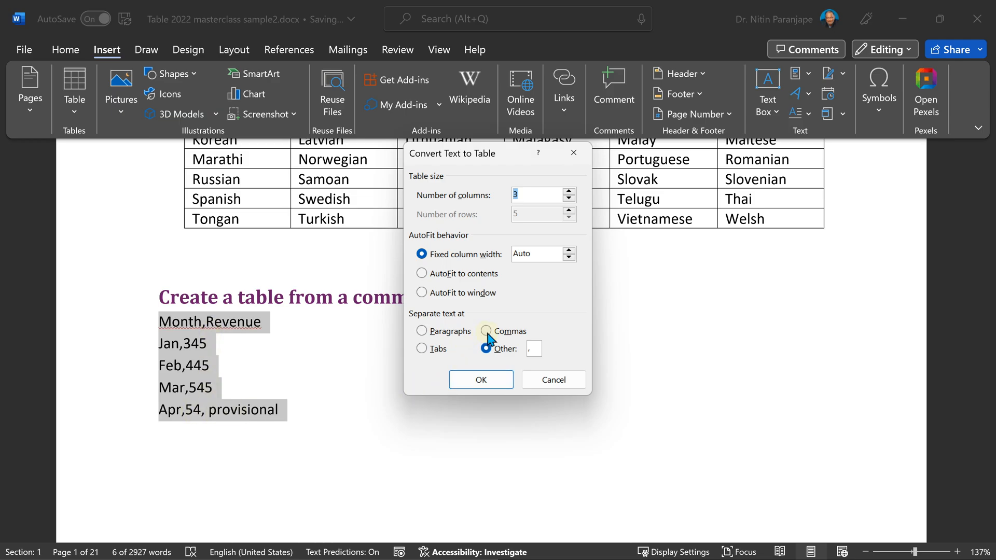
click(486, 331)
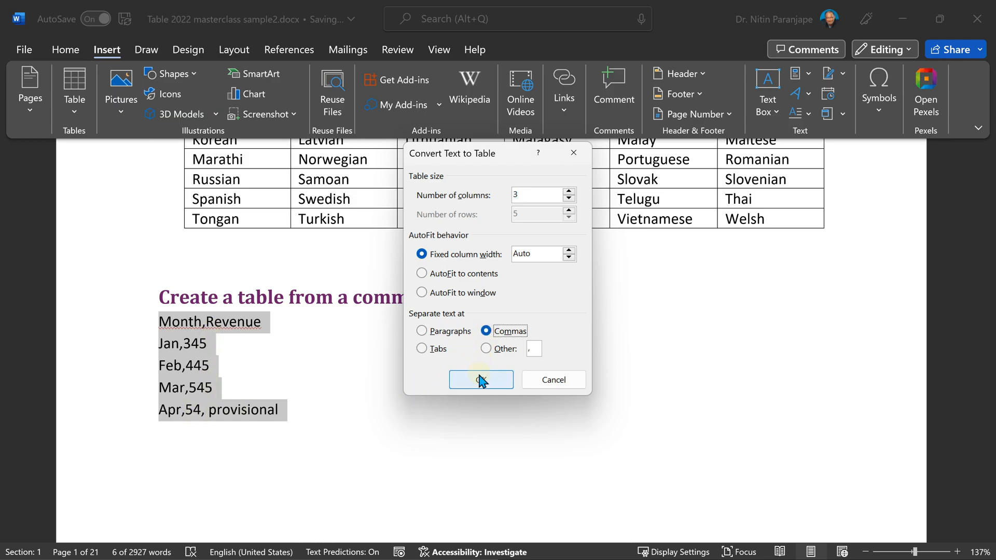
click(481, 380)
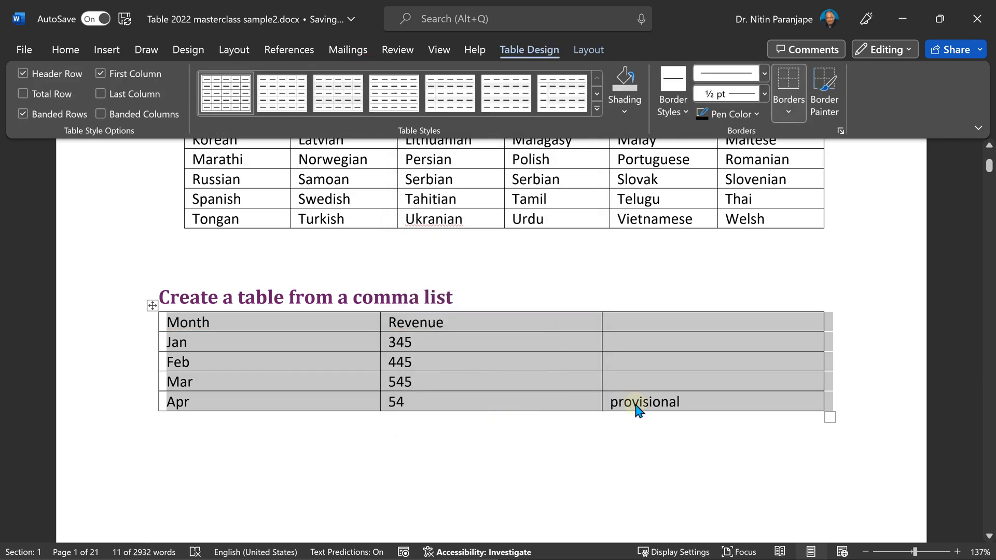
scroll(down, 3)
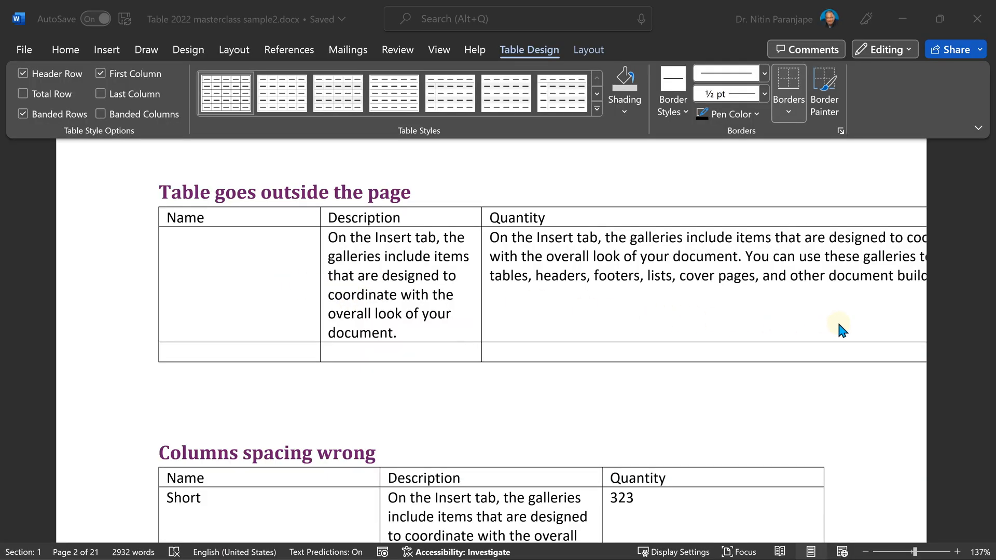
mouse_move(841, 333)
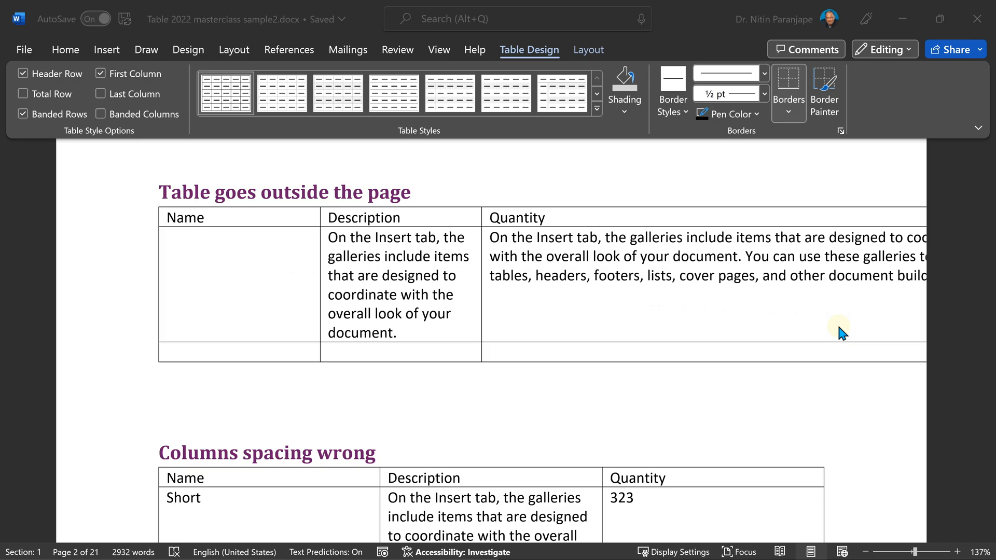
- Show the ruler, then AutoFit Window so the overflowing table fits within the page margins
click(438, 49)
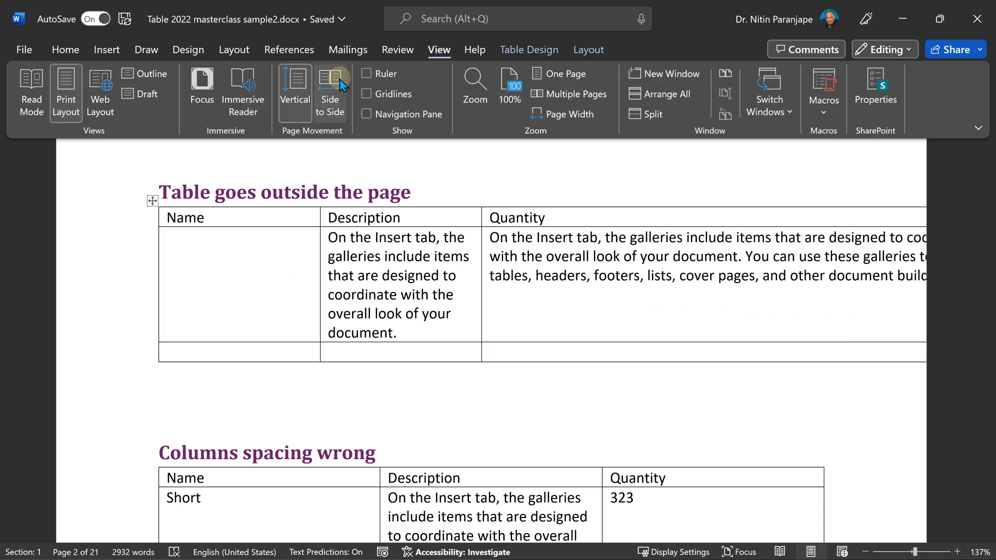
click(366, 73)
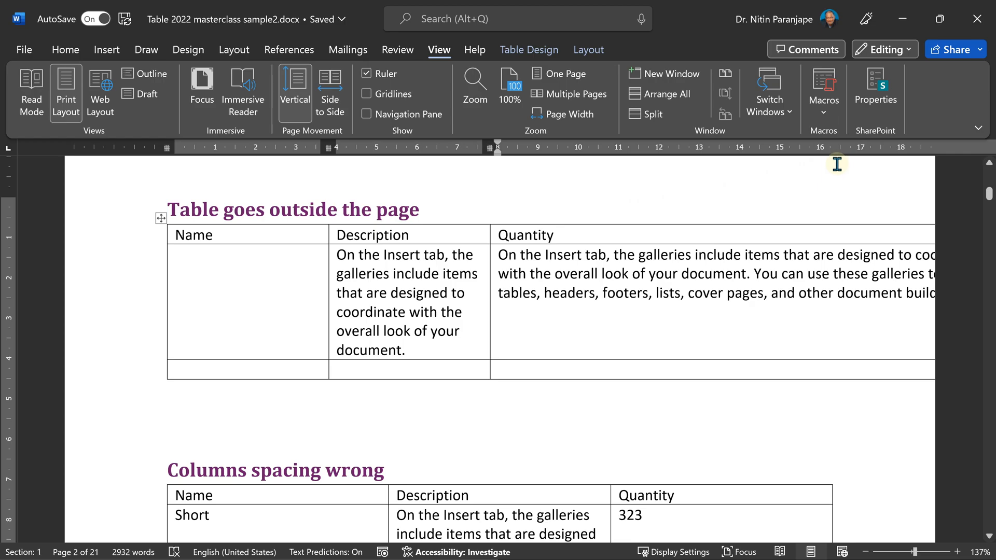
mouse_move(597, 331)
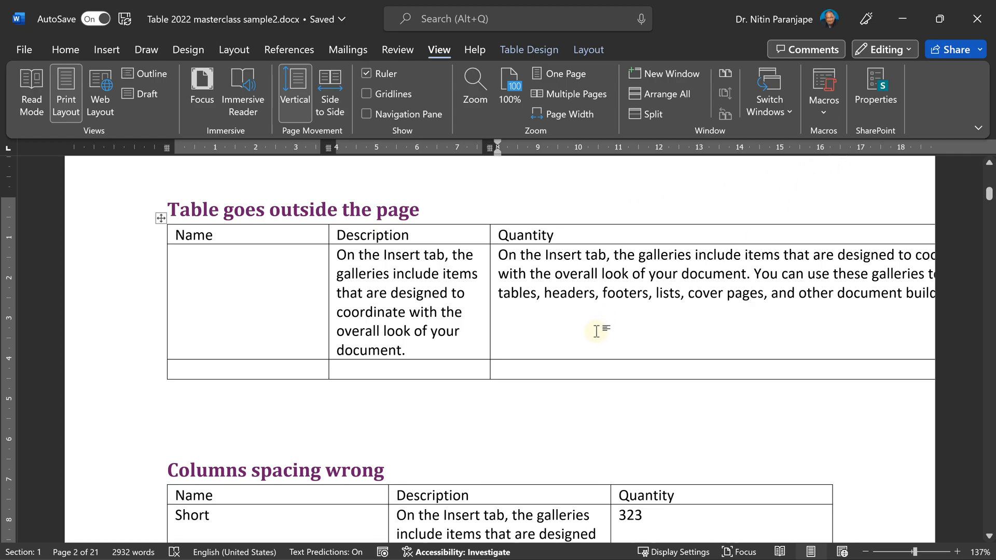
mouse_move(491, 327)
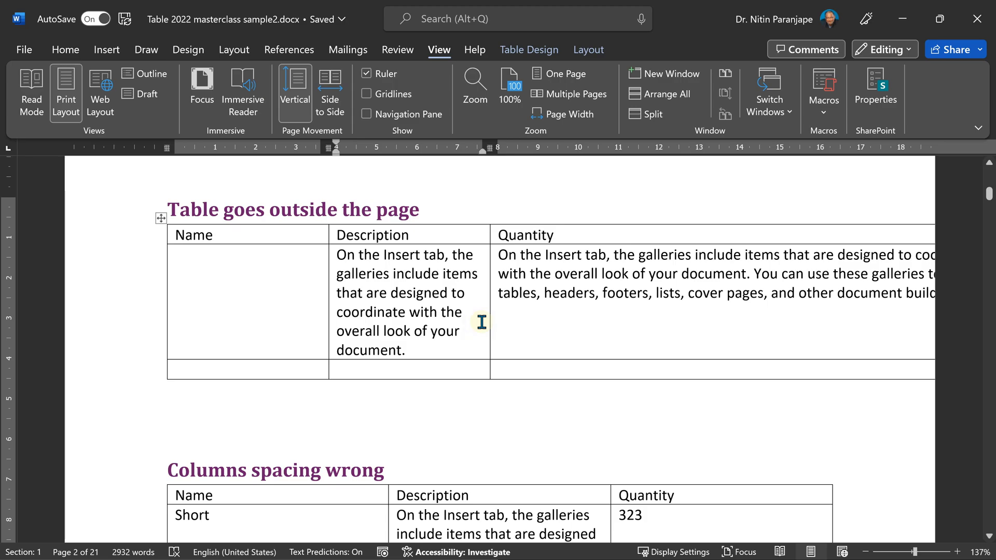
mouse_move(565, 73)
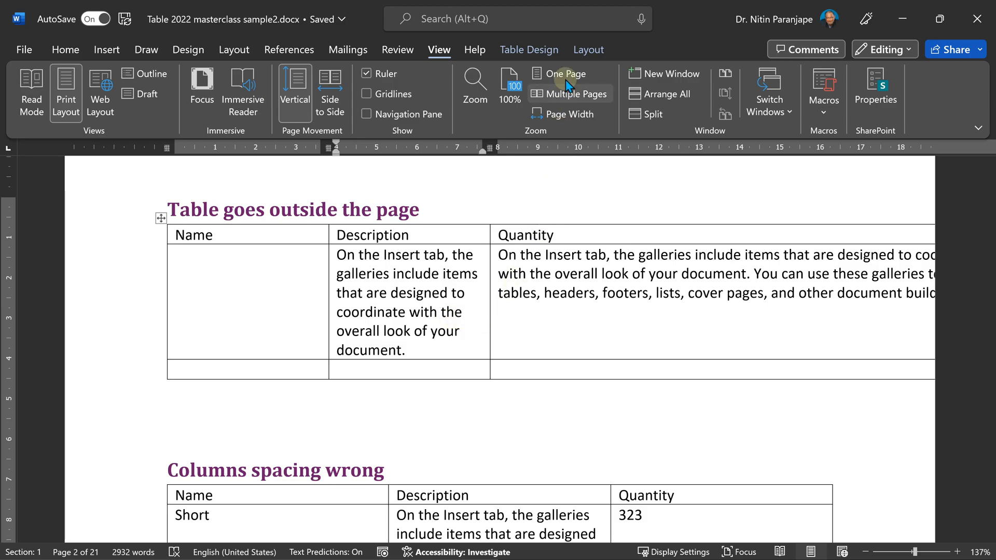
click(587, 50)
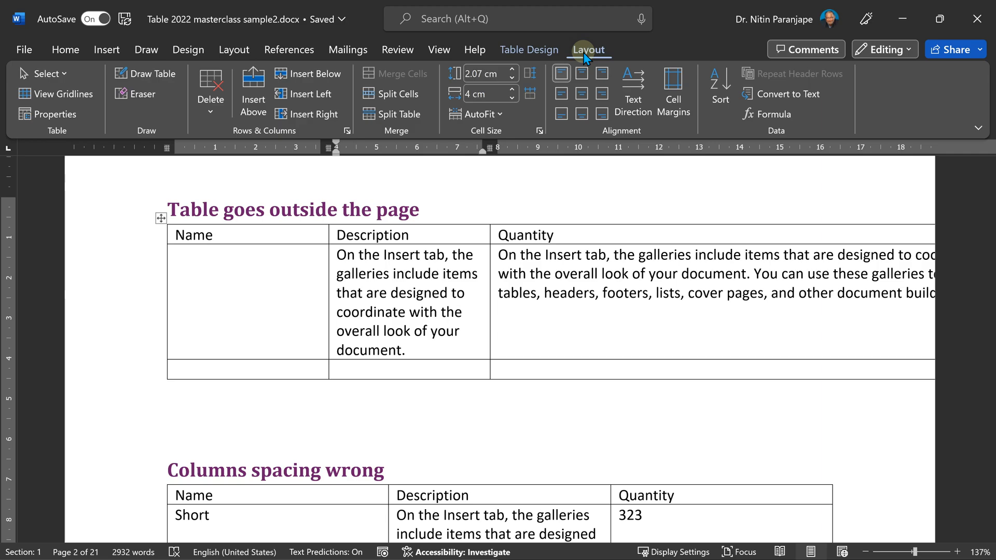
click(476, 114)
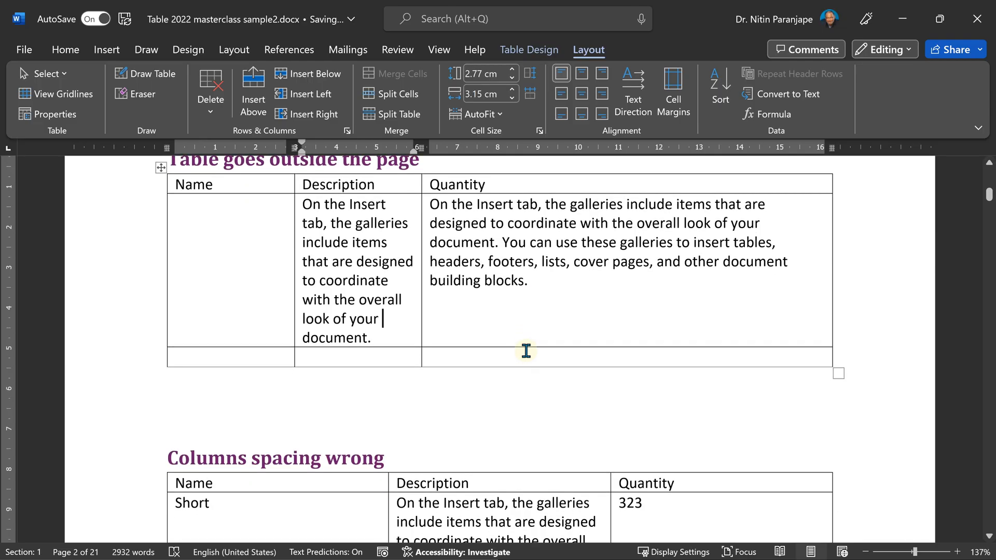
scroll(down, 3)
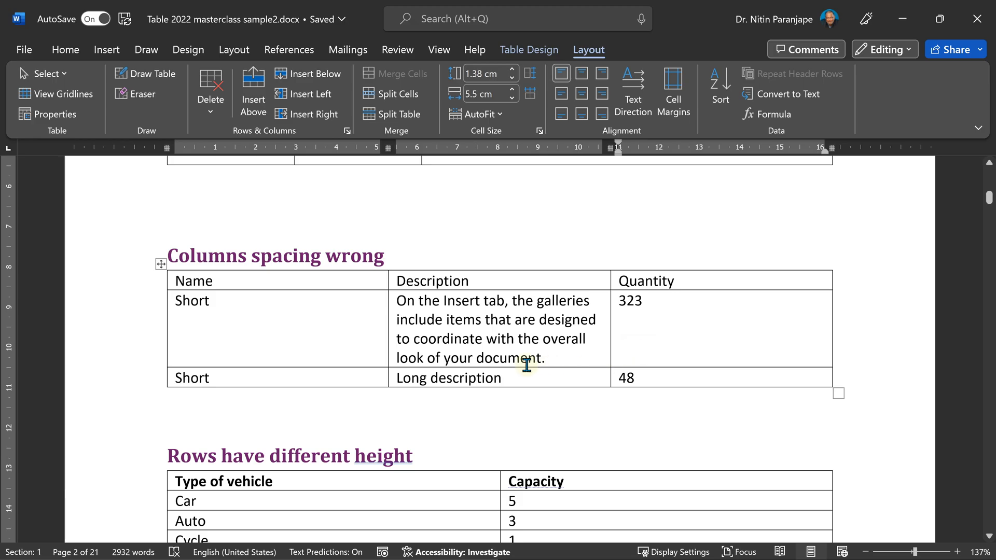
mouse_move(513, 323)
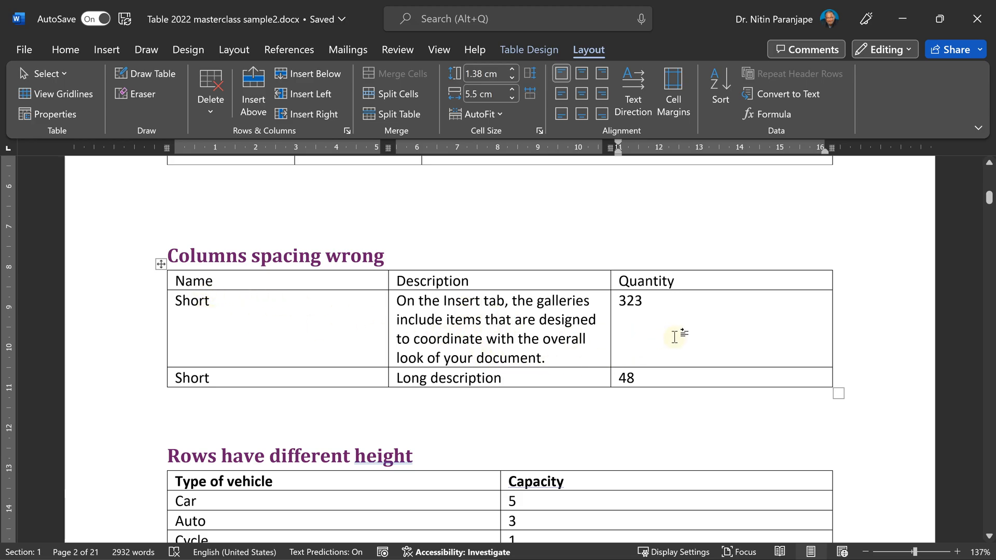
mouse_move(569, 344)
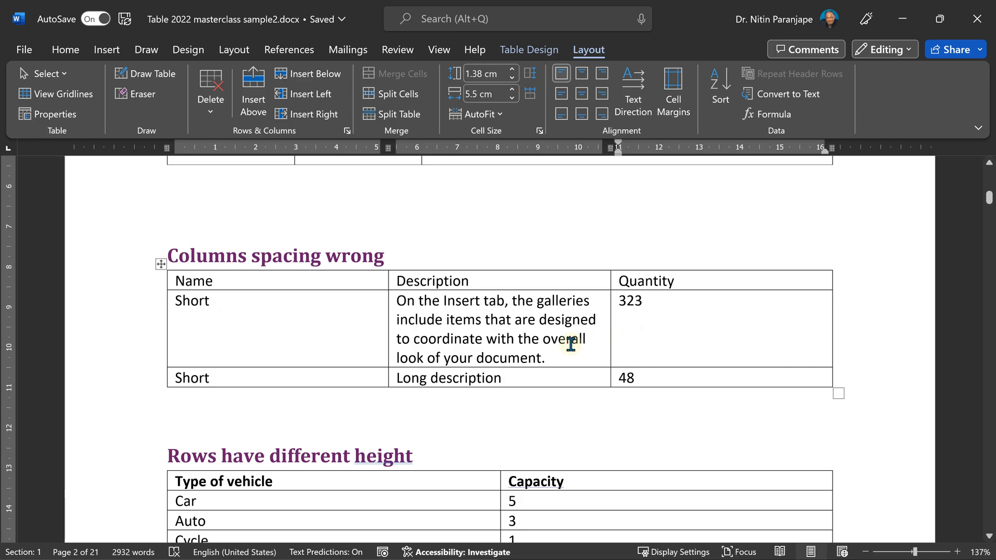
- AutoFit the 'Columns spacing wrong' table's columns to their contents
click(479, 114)
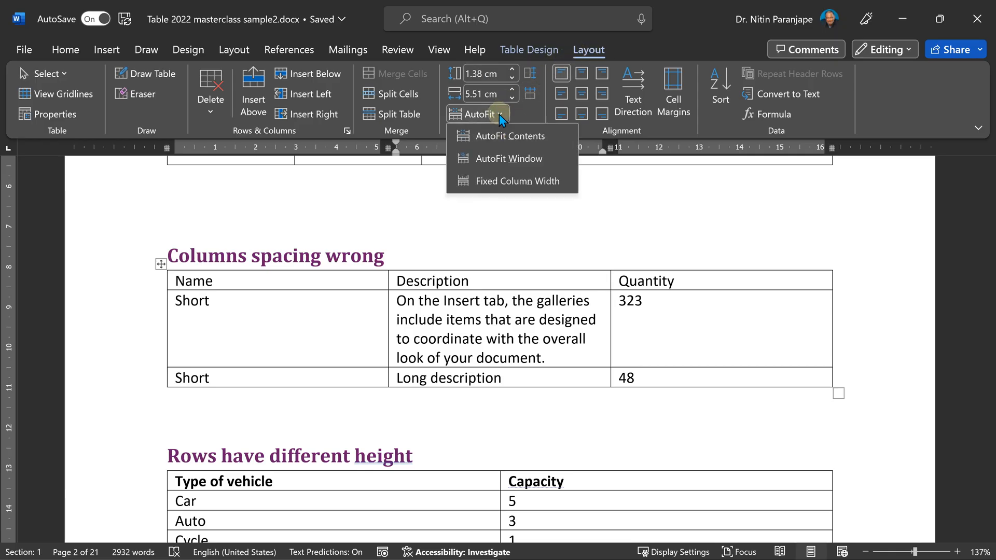
mouse_move(525, 164)
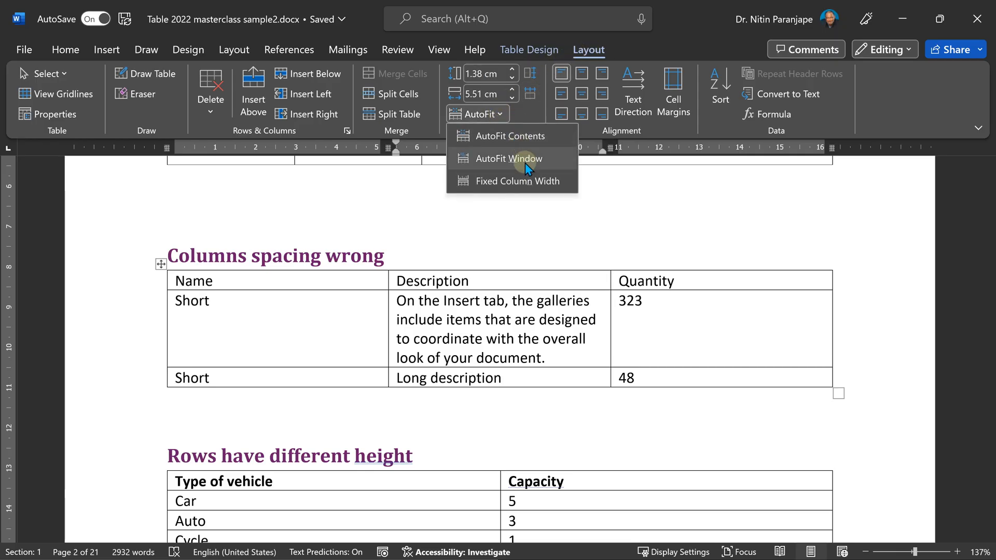
mouse_move(513, 134)
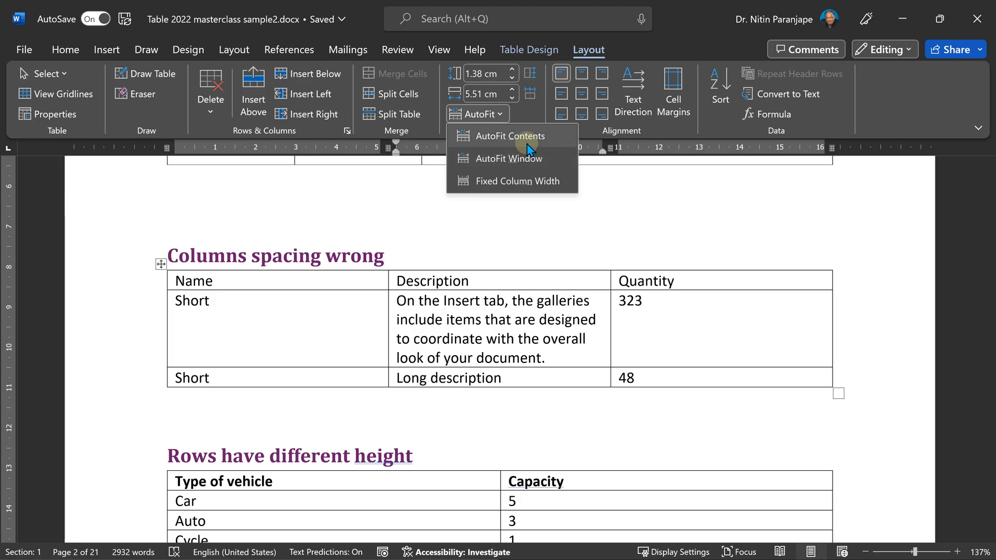
click(511, 136)
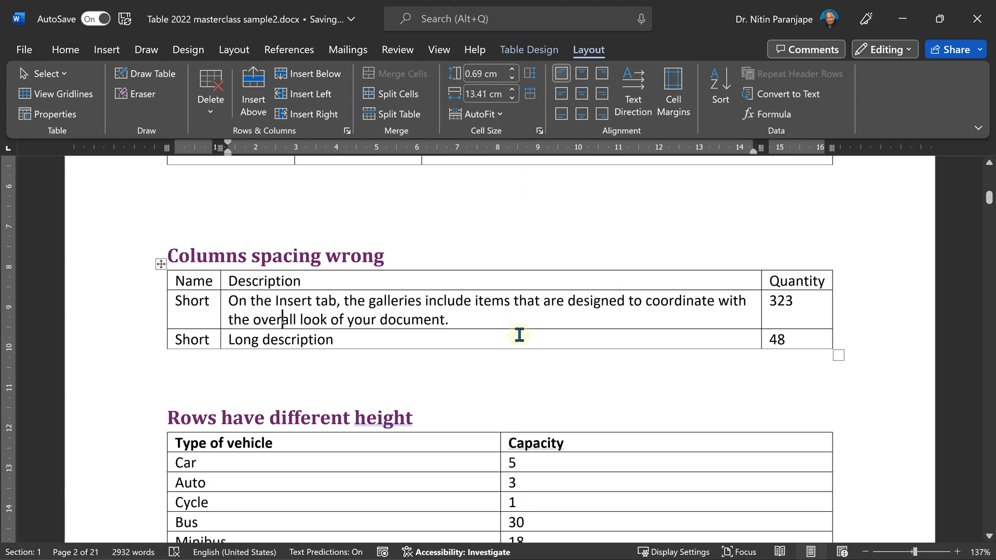
click(511, 77)
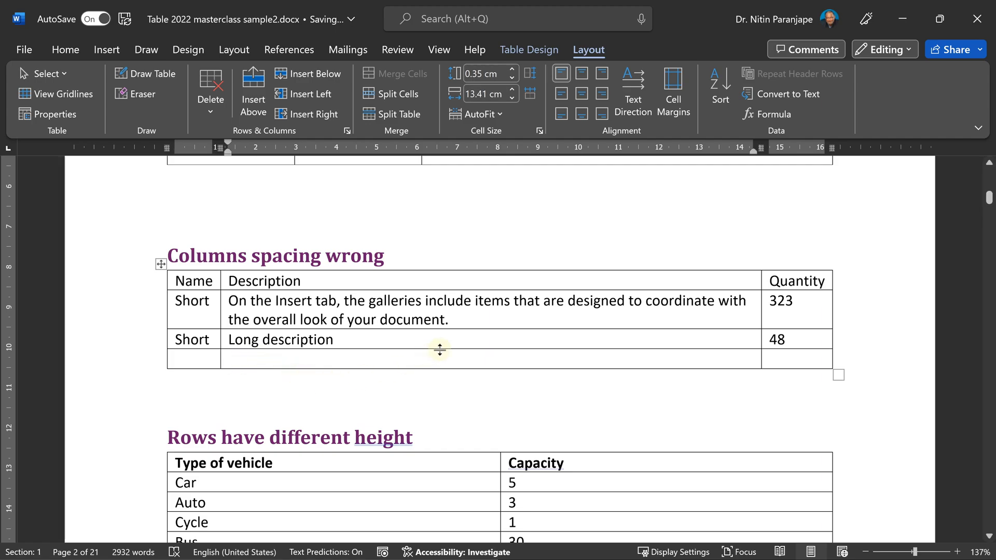
mouse_move(500, 114)
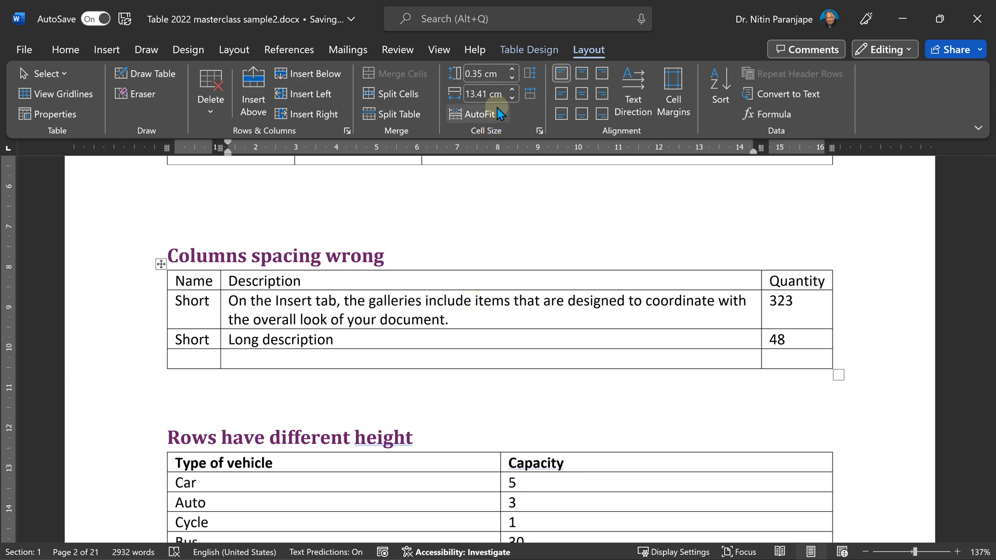
click(477, 115)
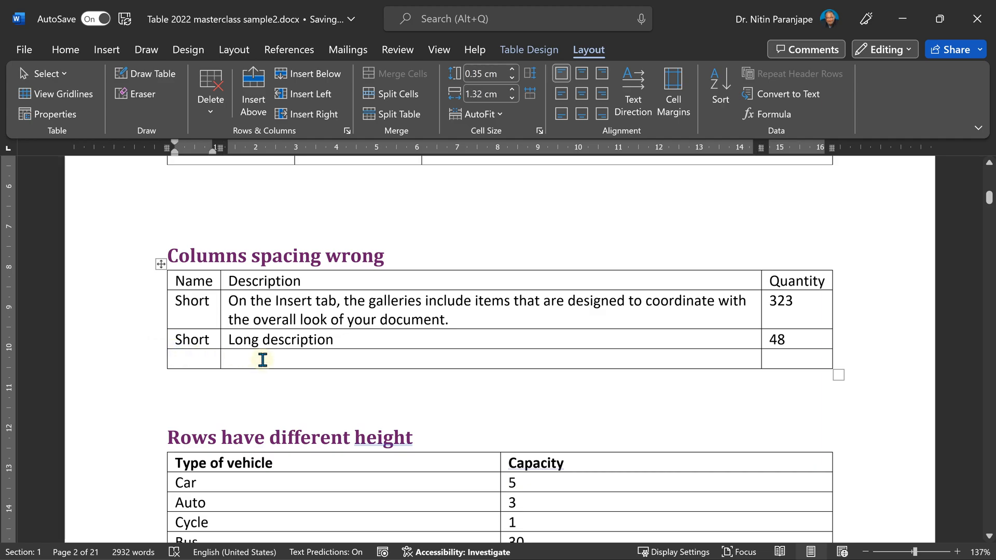
text(This is)
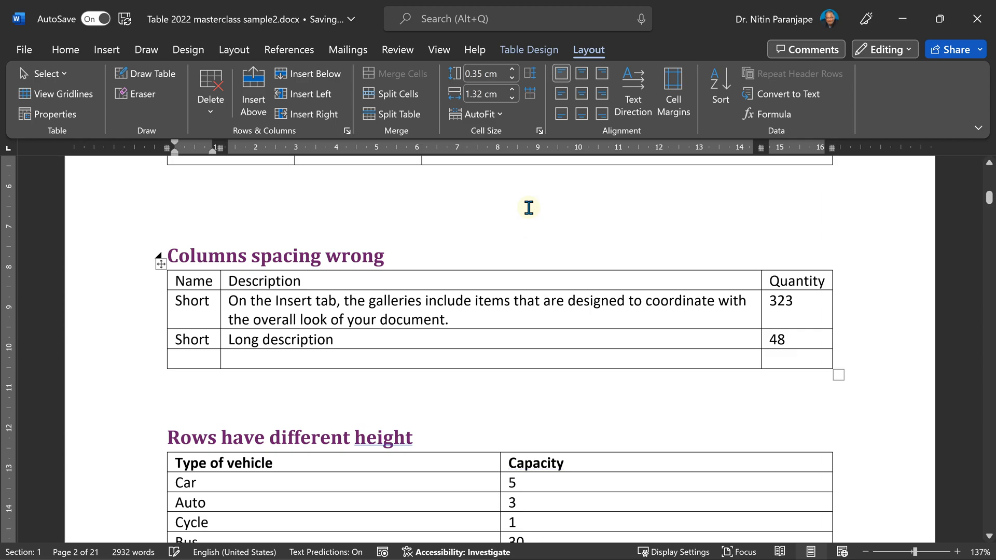
click(477, 114)
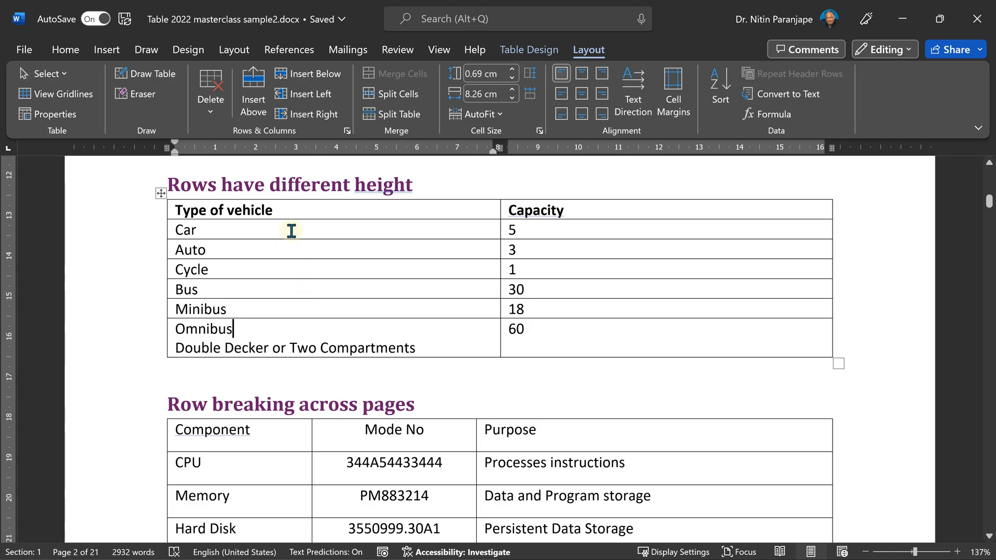
mouse_move(274, 340)
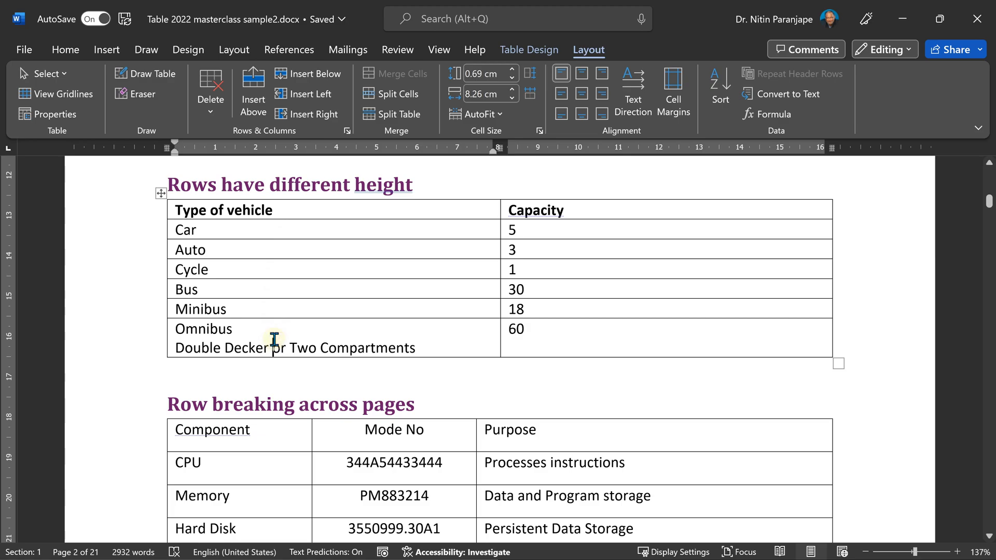
- Set a 0.3 cm row height for the whole vehicle table, then distribute the rows evenly
click(207, 270)
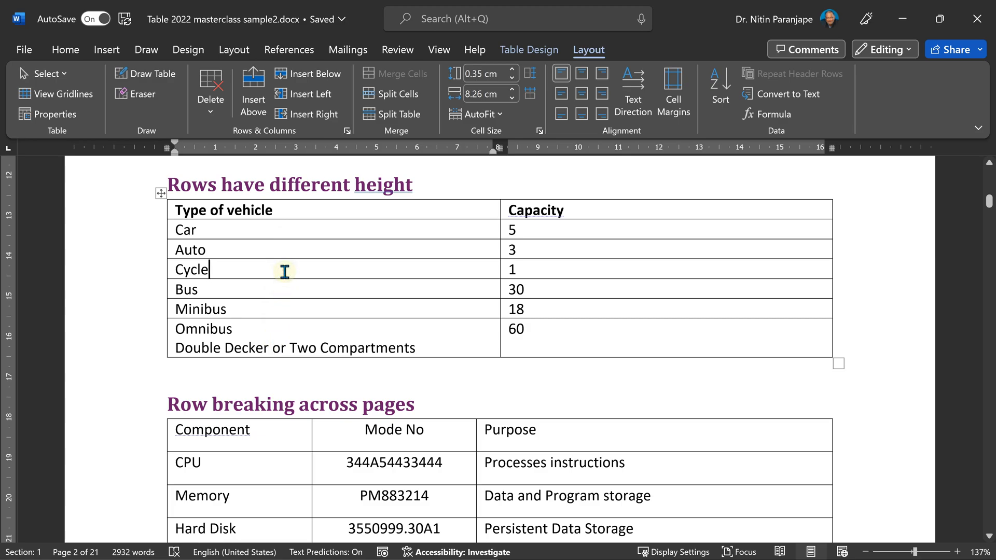
mouse_move(286, 282)
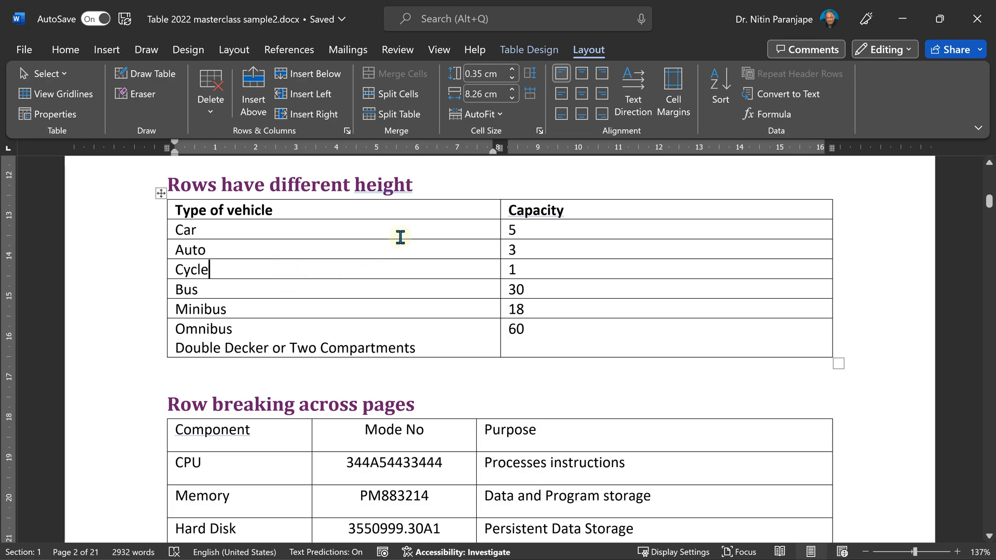
mouse_move(583, 50)
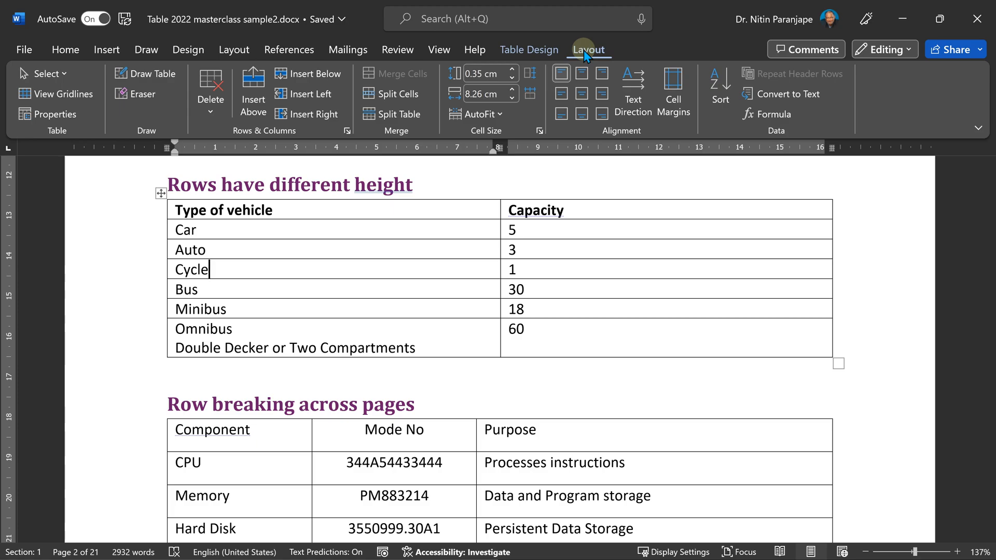
mouse_move(579, 68)
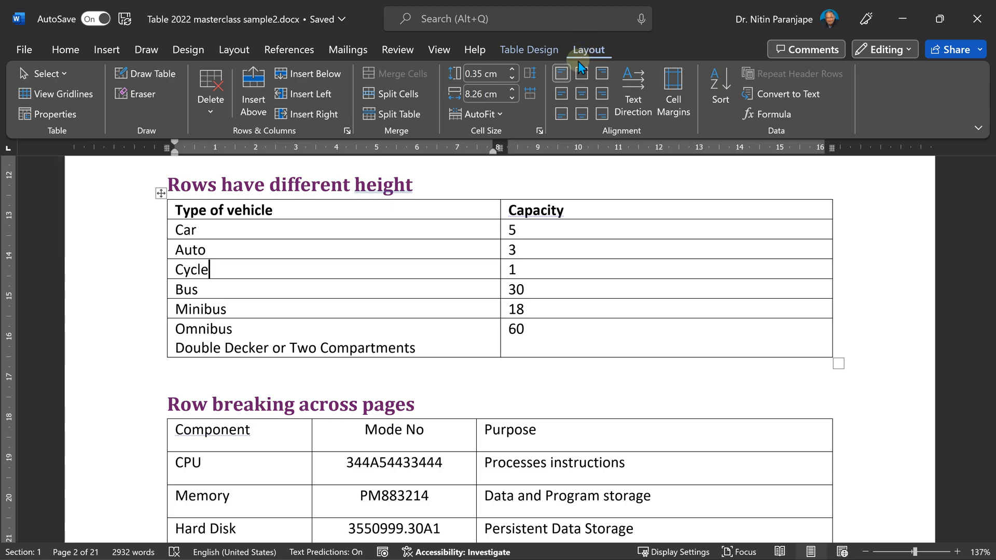
mouse_move(511, 76)
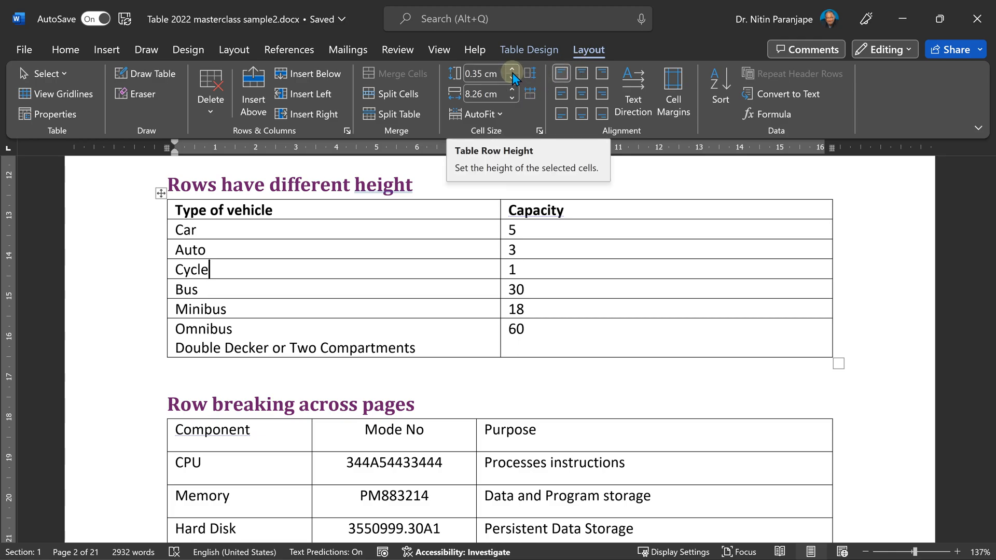
click(512, 68)
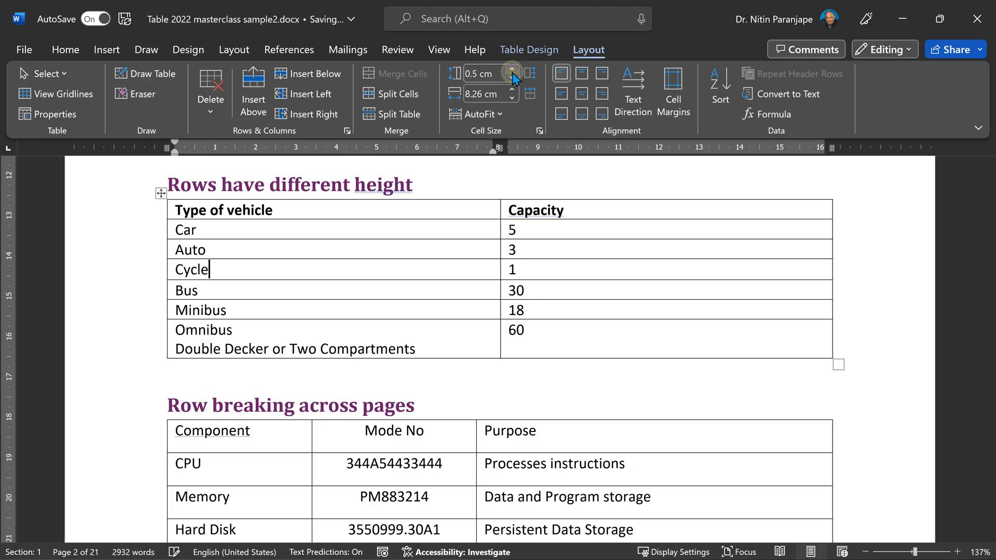
click(511, 69)
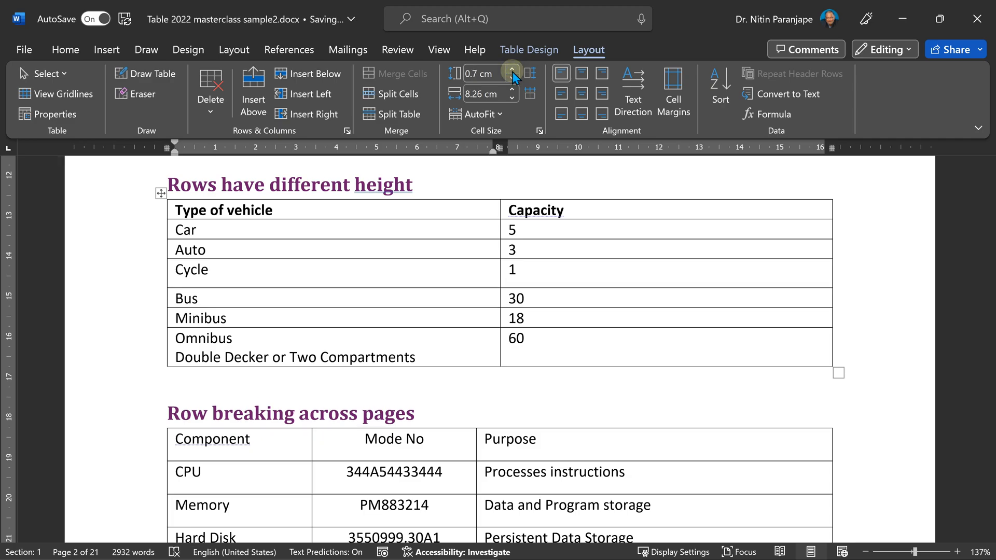
click(511, 77)
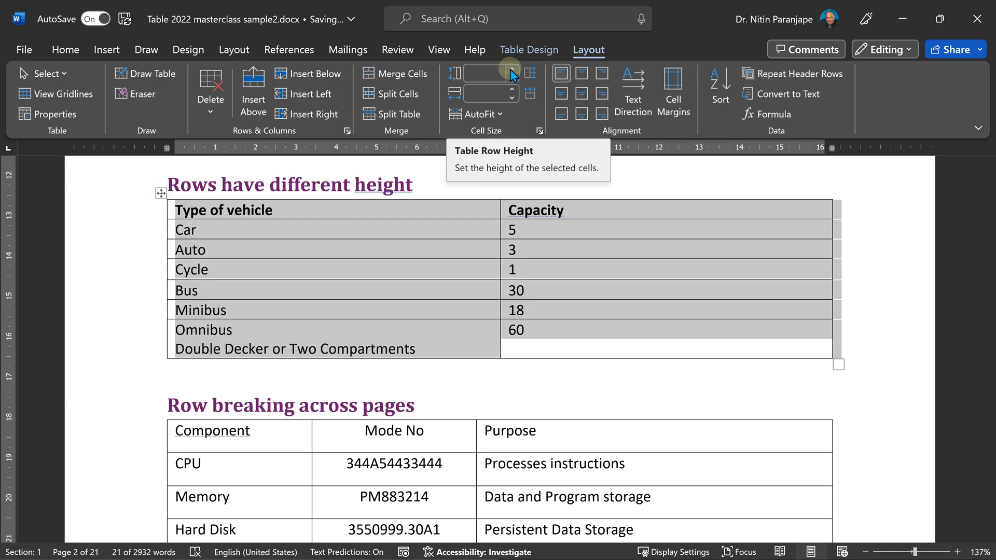
click(511, 76)
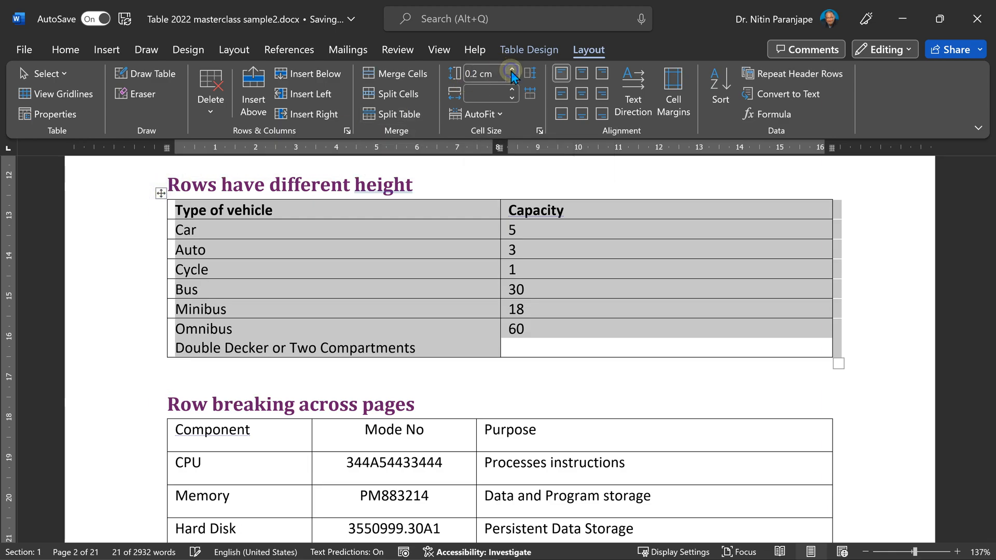
click(511, 68)
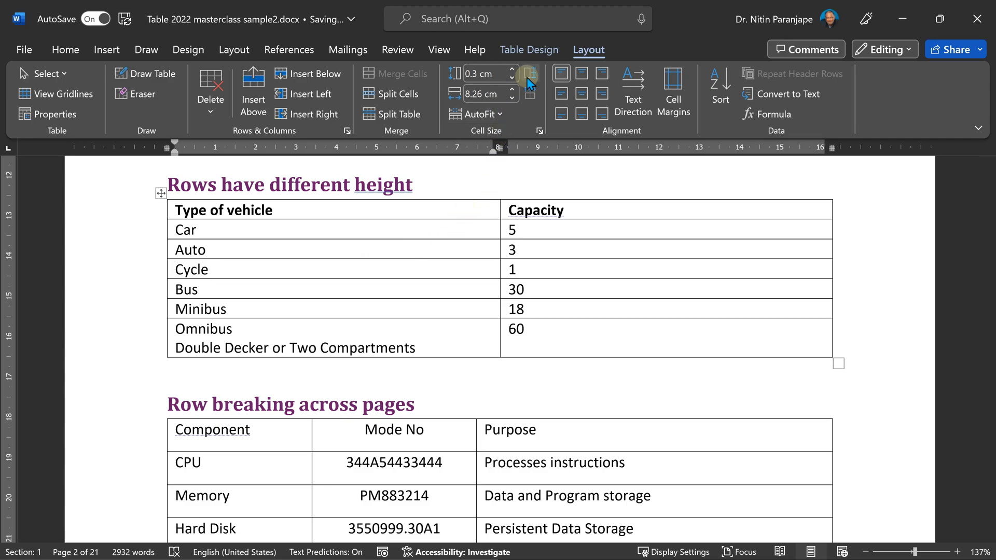
mouse_move(530, 83)
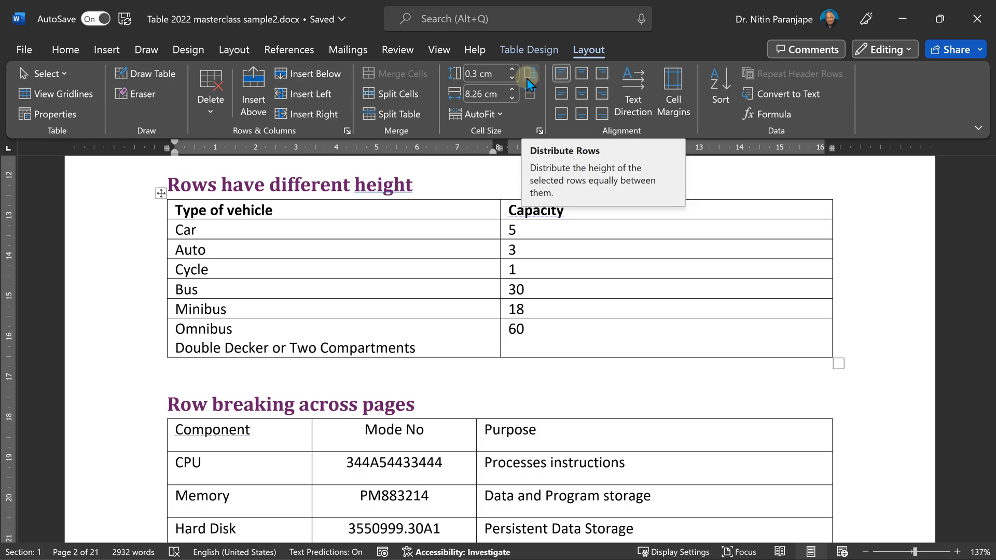
click(512, 69)
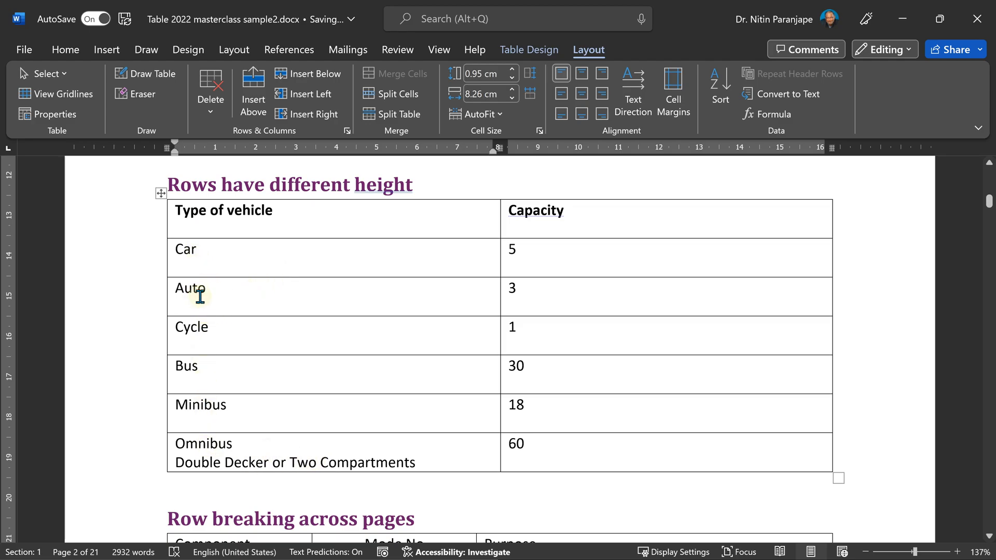
mouse_move(199, 341)
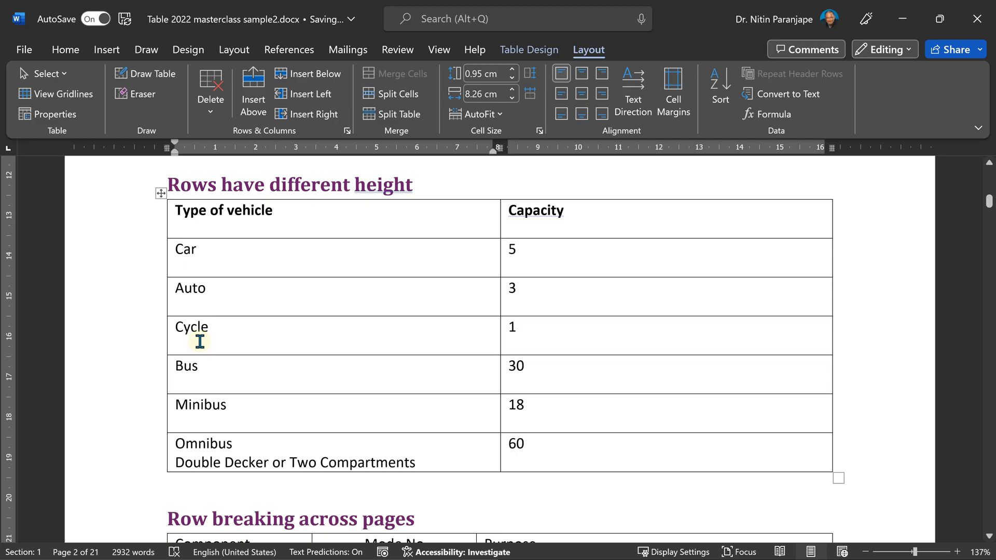
mouse_move(161, 194)
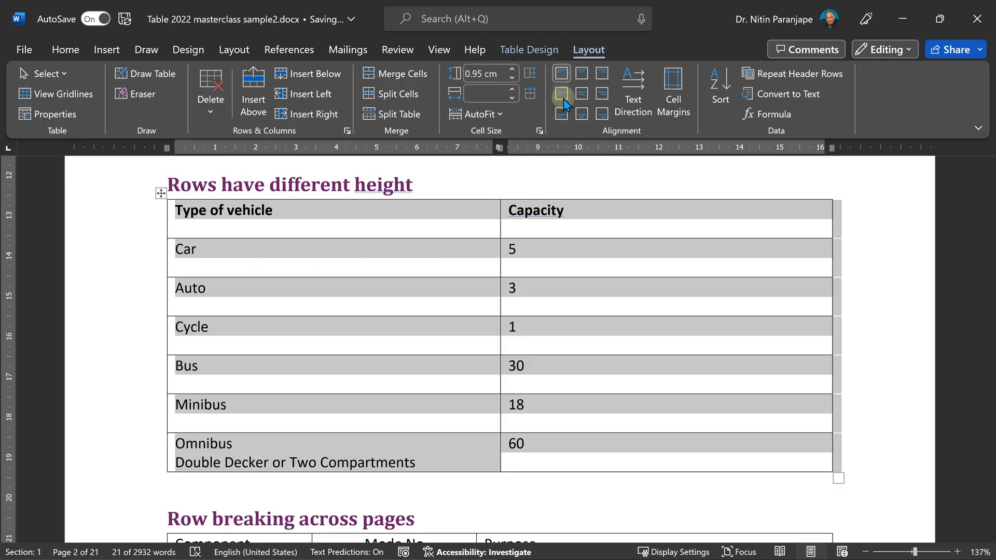
mouse_move(561, 93)
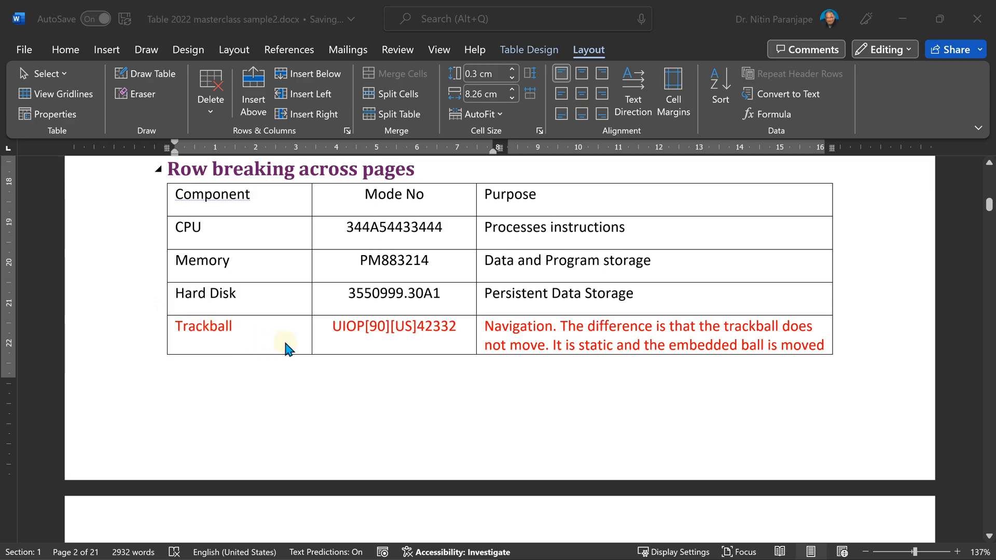
- In Table Properties > Row, turn off 'Allow row to break across pages' for the Trackball table
click(626, 326)
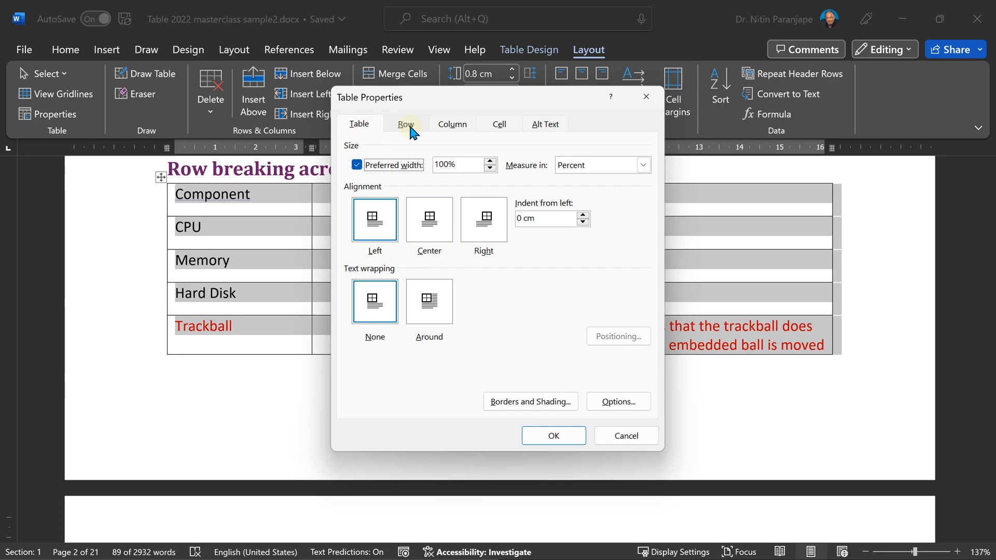
click(406, 123)
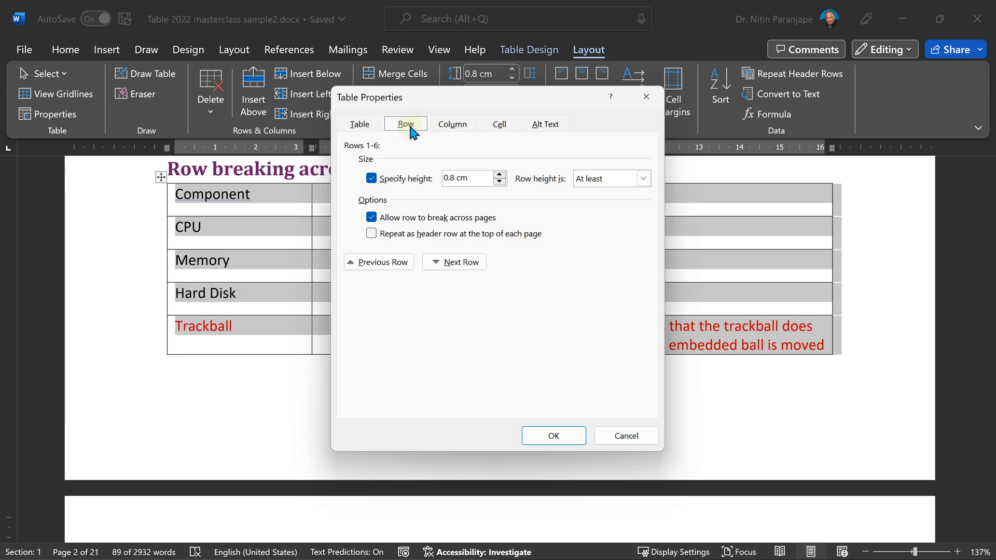
mouse_move(416, 149)
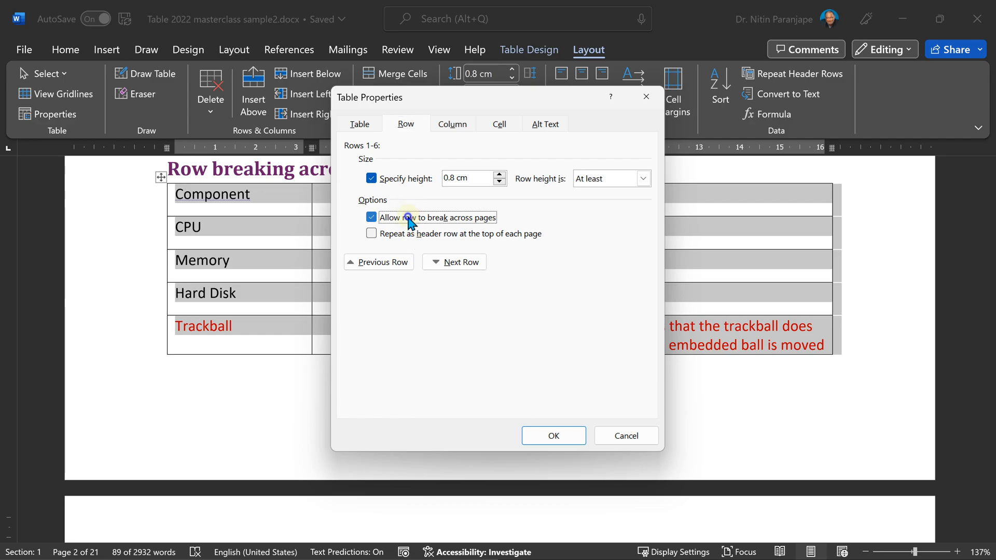
click(372, 217)
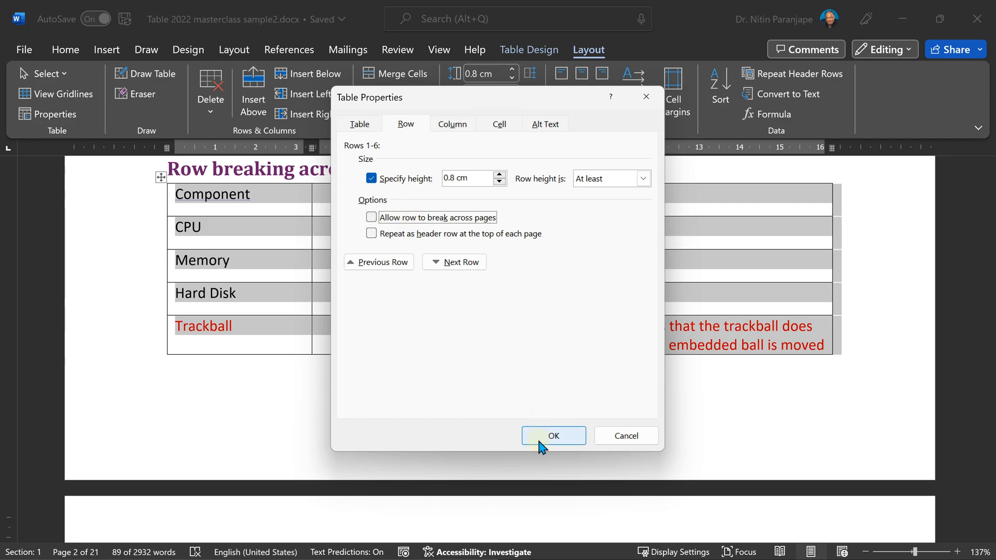
click(553, 436)
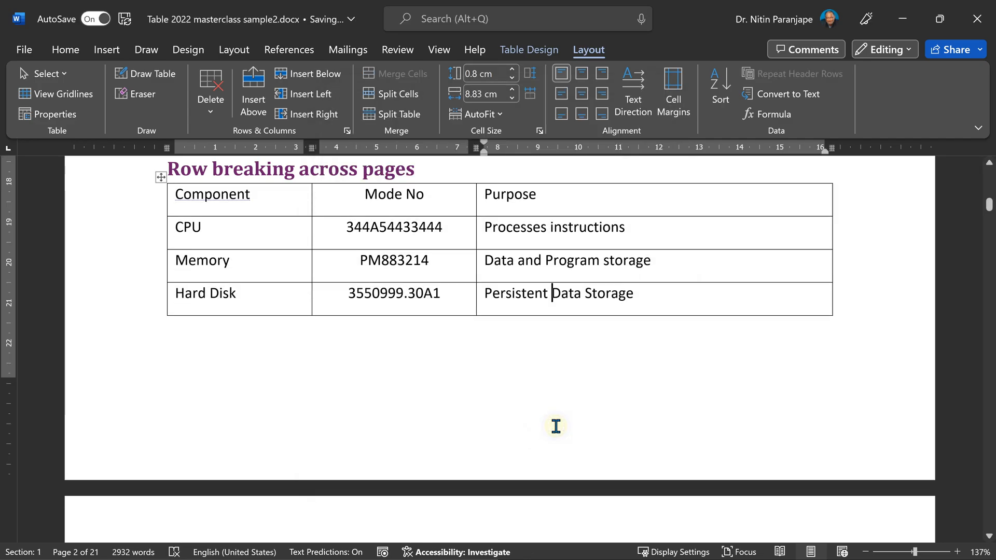
- Add blank lines in the Hard Disk cell to push the Trackball row further down the page
click(438, 50)
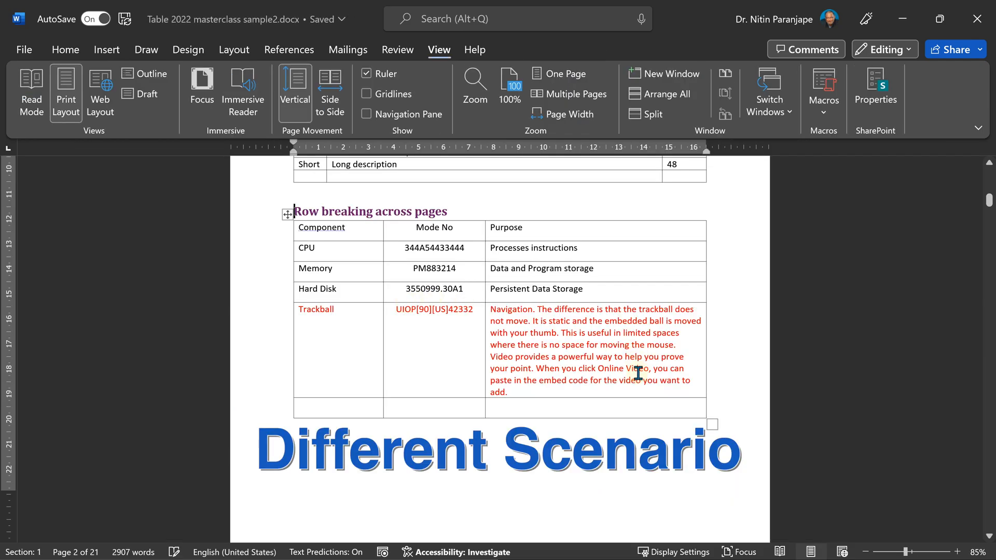
mouse_move(601, 385)
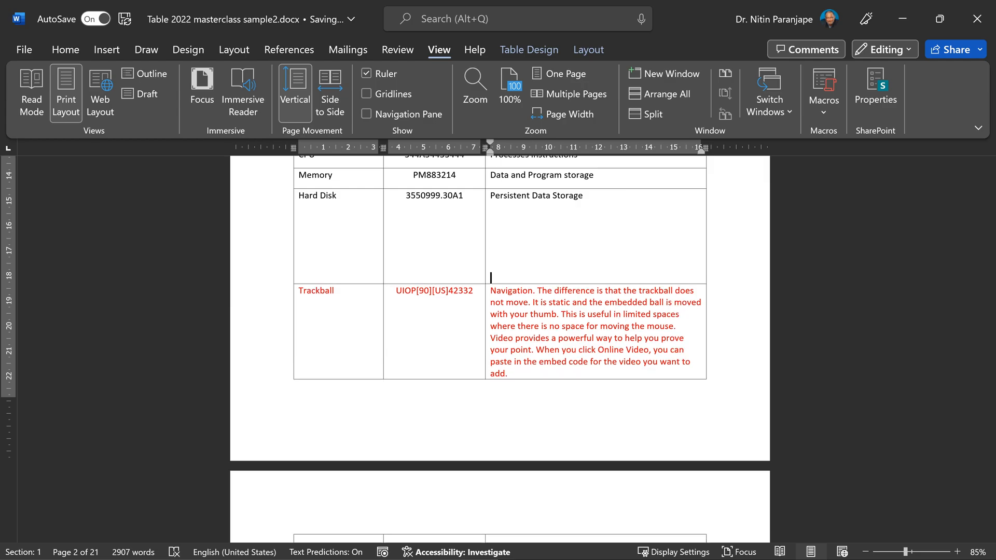
scroll(down, 3)
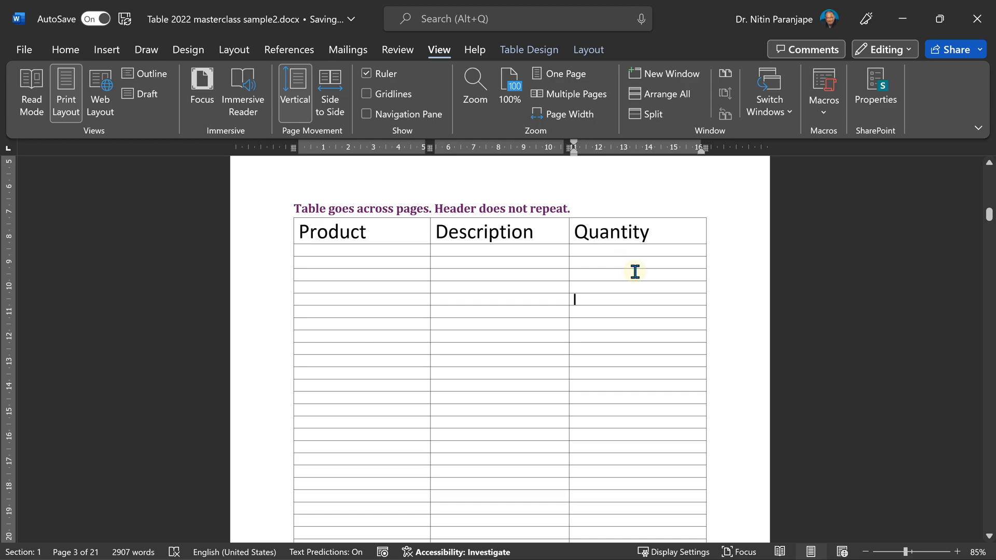
- Make the Product/Description/Quantity header row repeat on every page and check it in Multiple Pages view
scroll(down, 3)
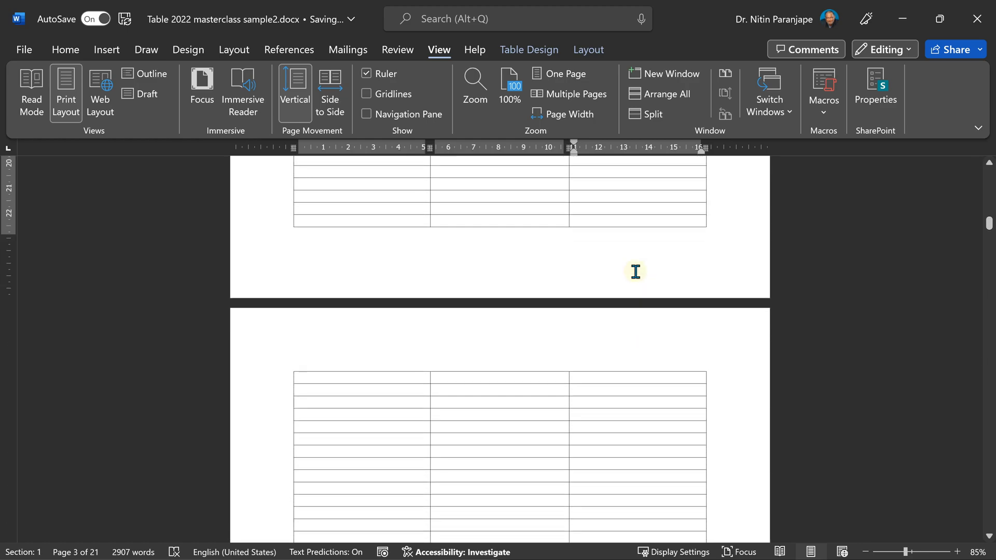
scroll(down, 3)
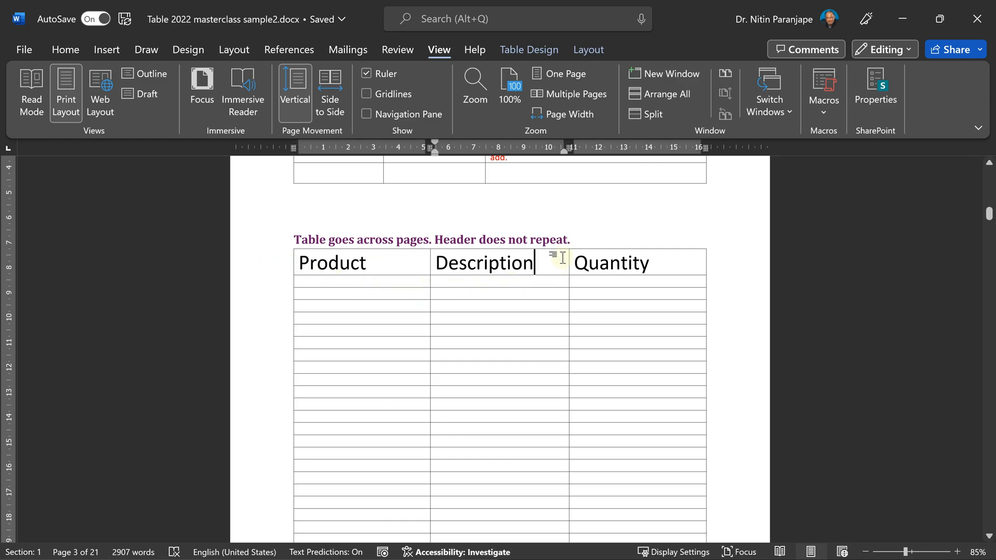
click(587, 50)
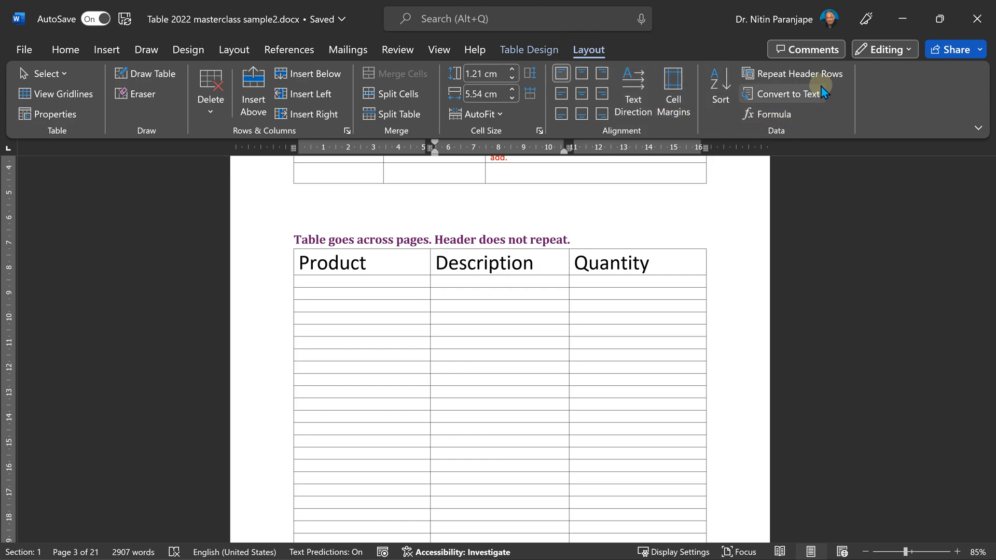
mouse_move(798, 72)
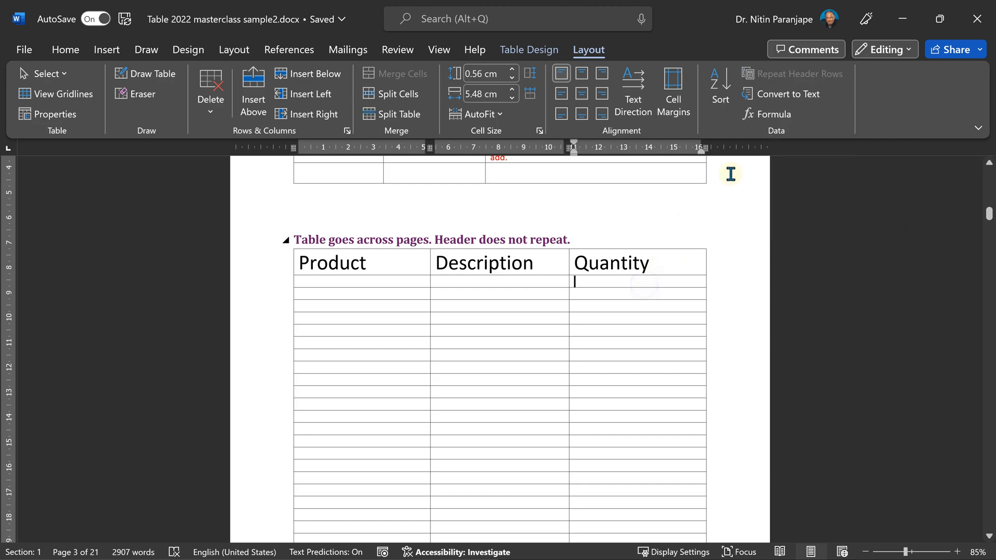
mouse_move(666, 259)
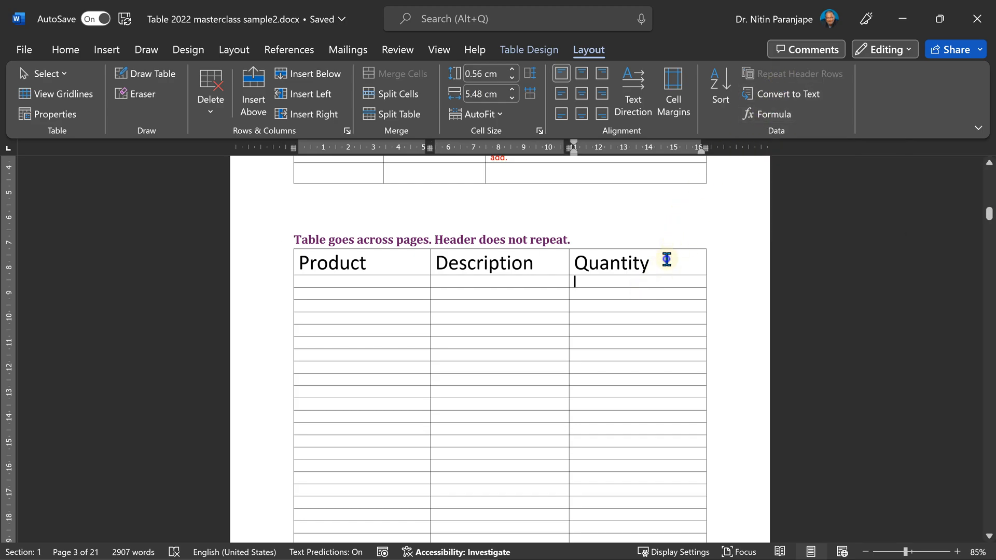
click(799, 73)
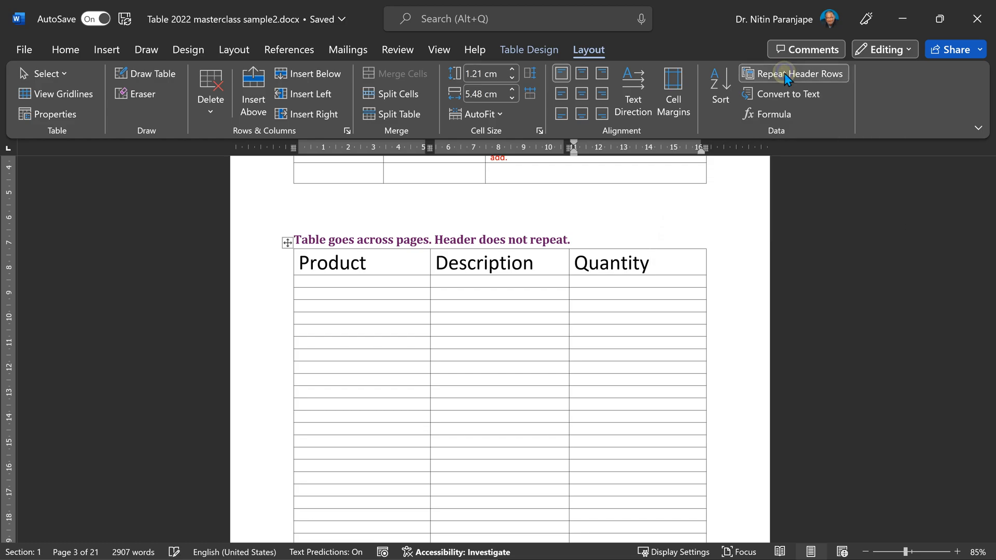
click(794, 72)
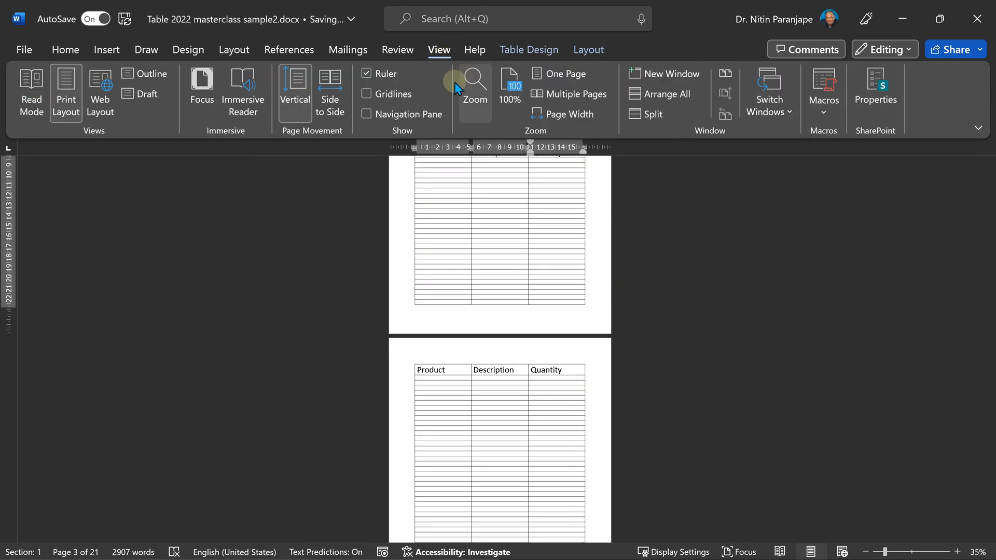
click(568, 94)
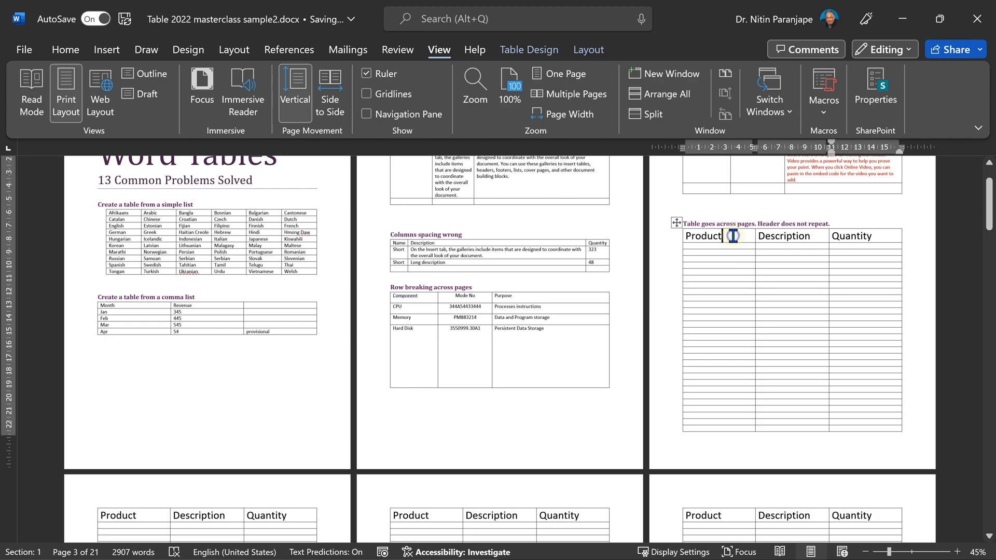
text(fdsfds)
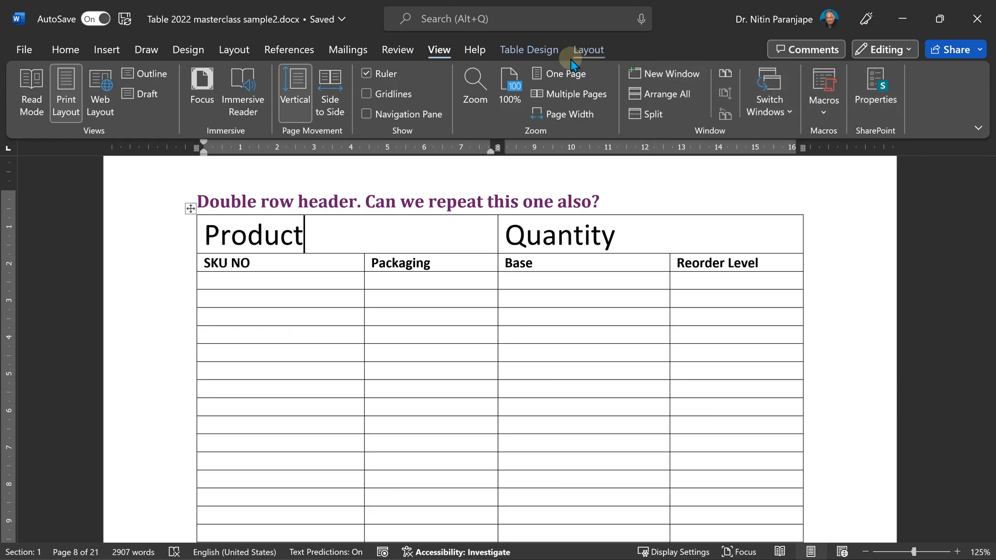
- Select the Product/Quantity and SKU NO heading rows of the double-row header table
click(587, 50)
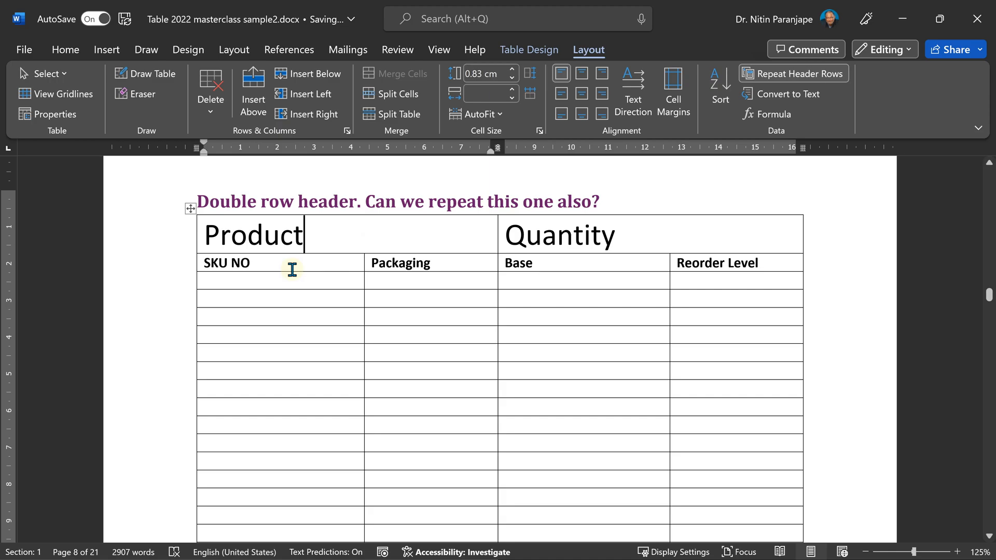
scroll(down, 3)
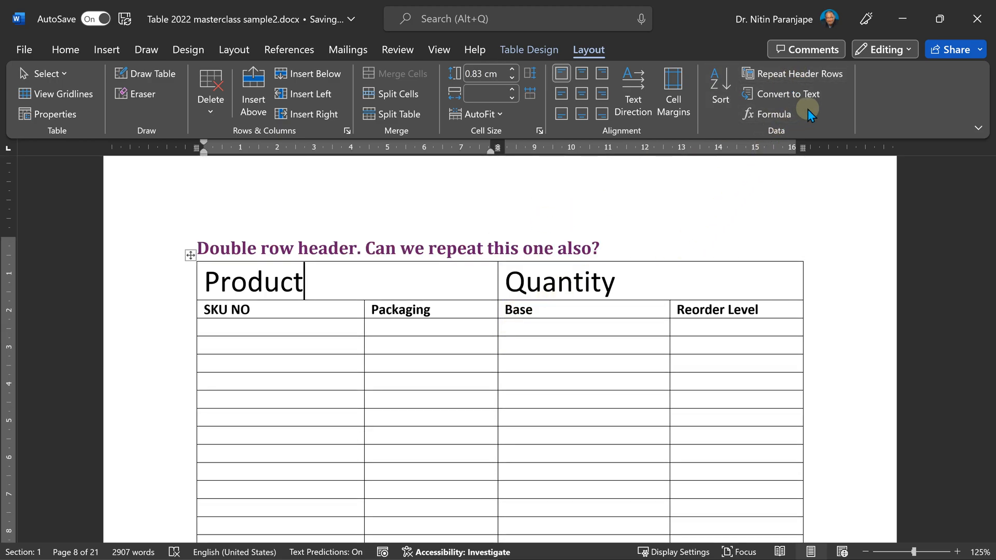
mouse_move(807, 74)
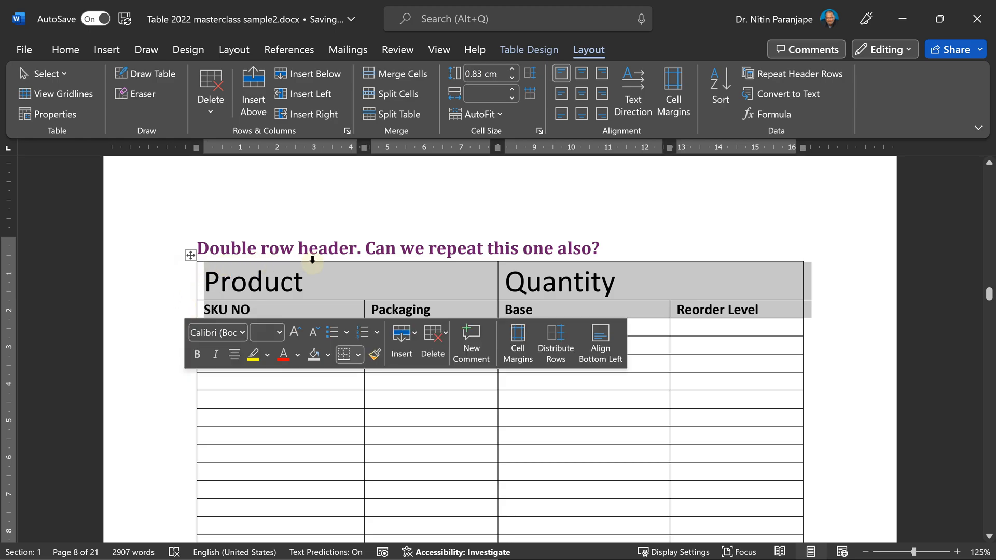
click(794, 73)
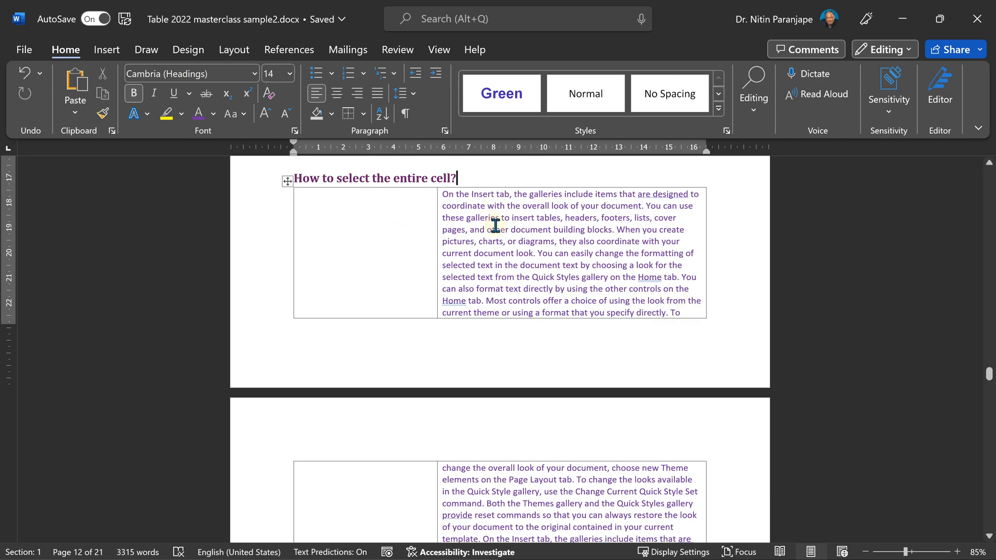
- Scroll through the long cell and select the whole long text cell from its left edge
scroll(down, 3)
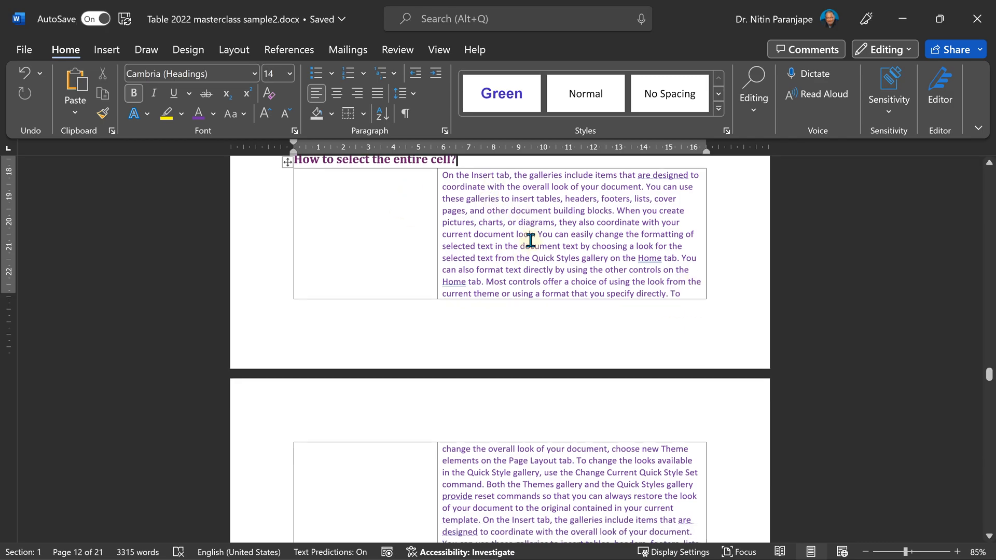
scroll(down, 3)
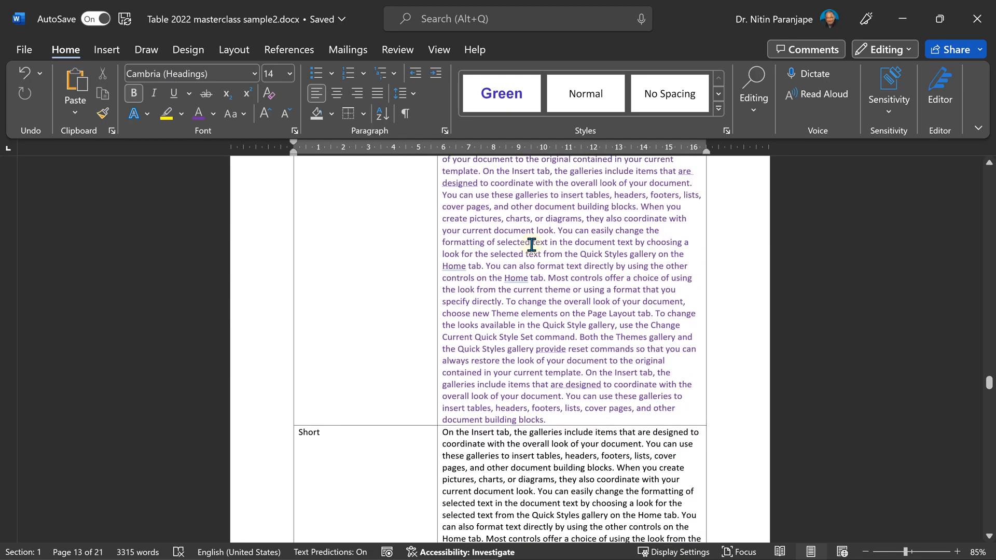
scroll(down, 3)
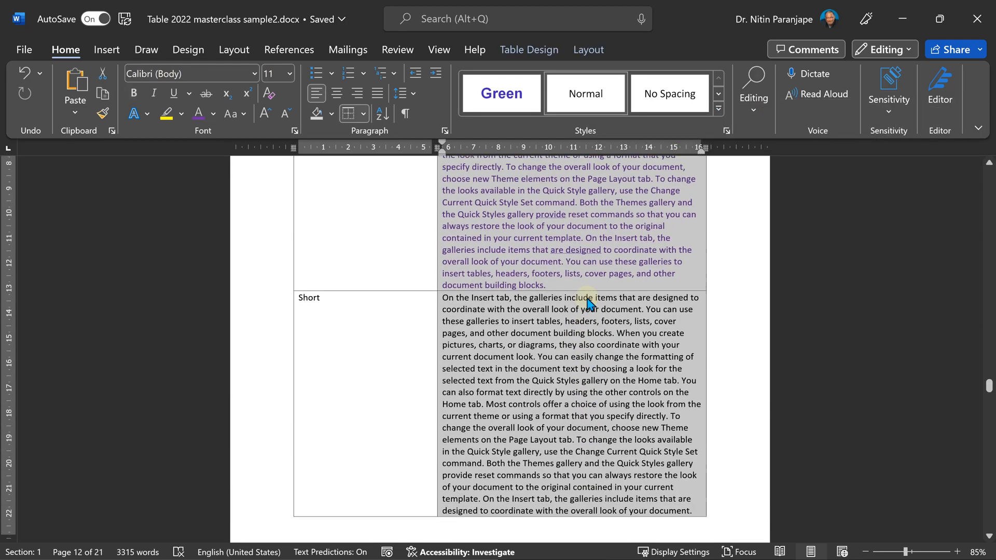
scroll(down, 3)
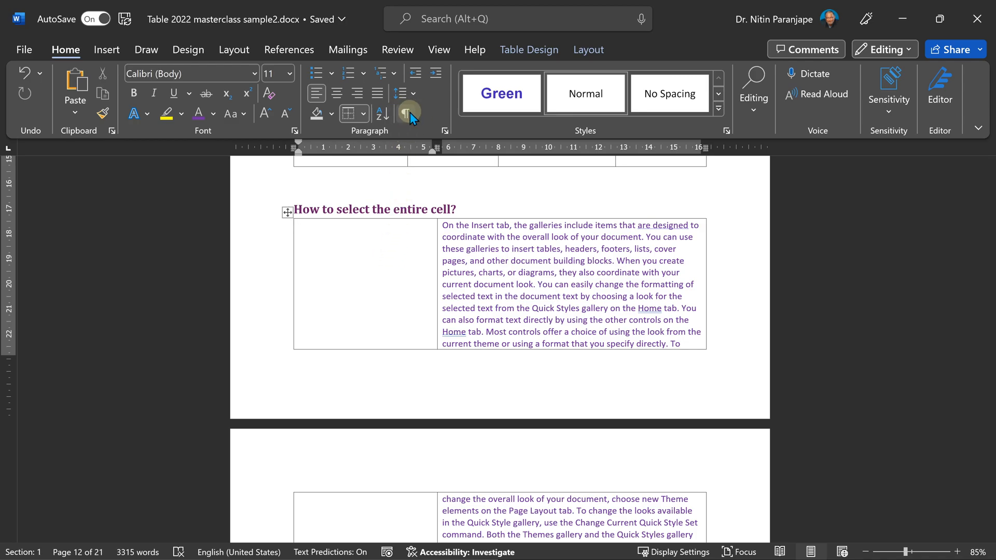
click(406, 114)
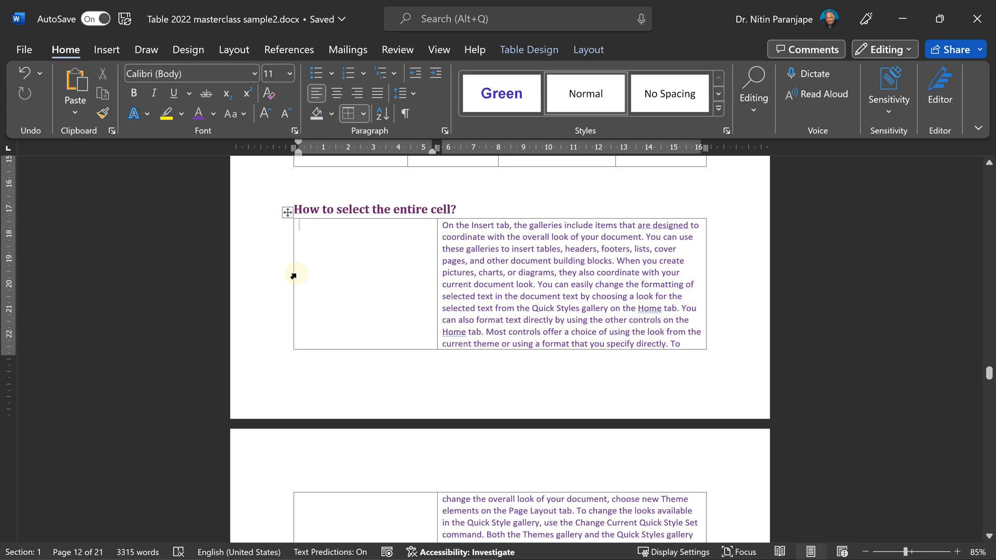
mouse_move(435, 263)
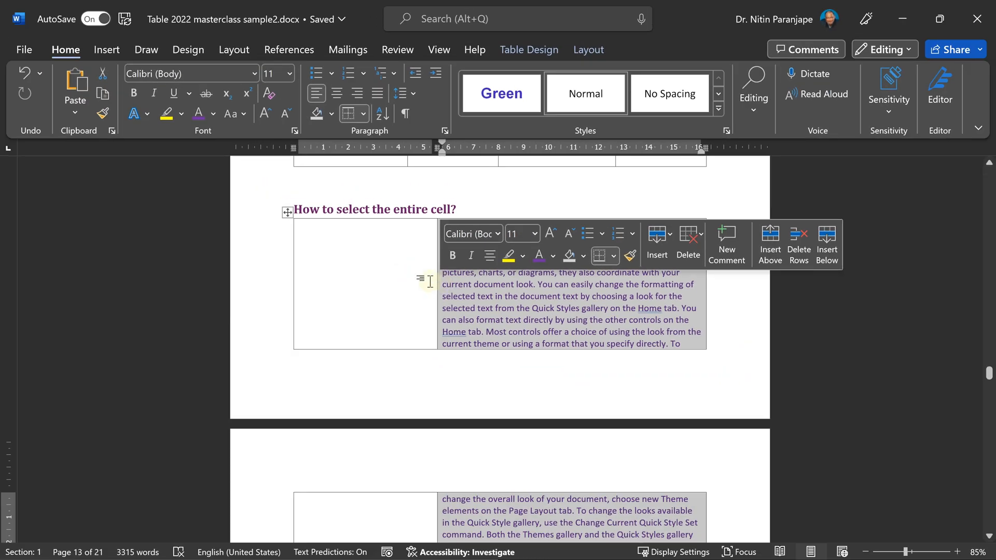
click(553, 255)
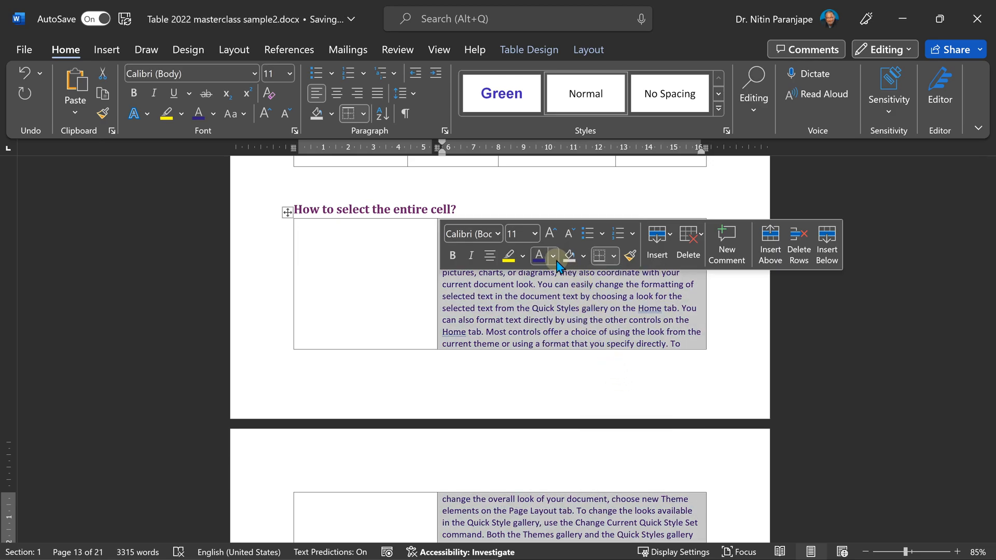
scroll(down, 3)
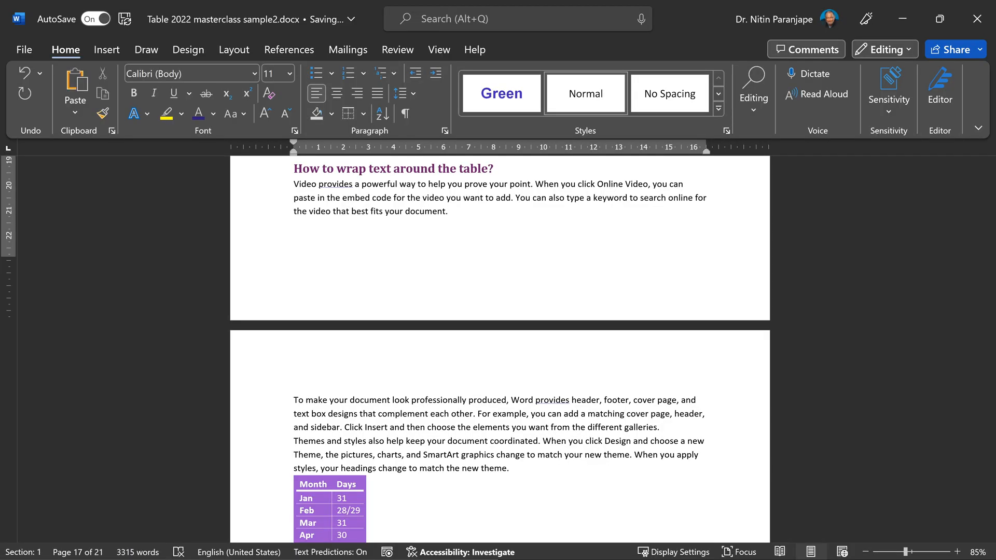
mouse_move(670, 380)
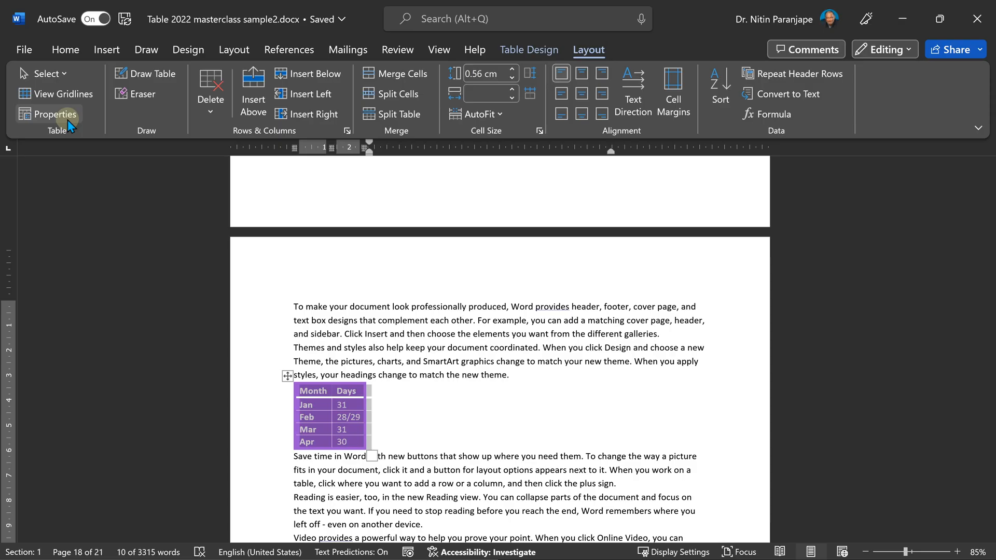
- Set the table's Text wrapping to Around in Table Properties
click(54, 114)
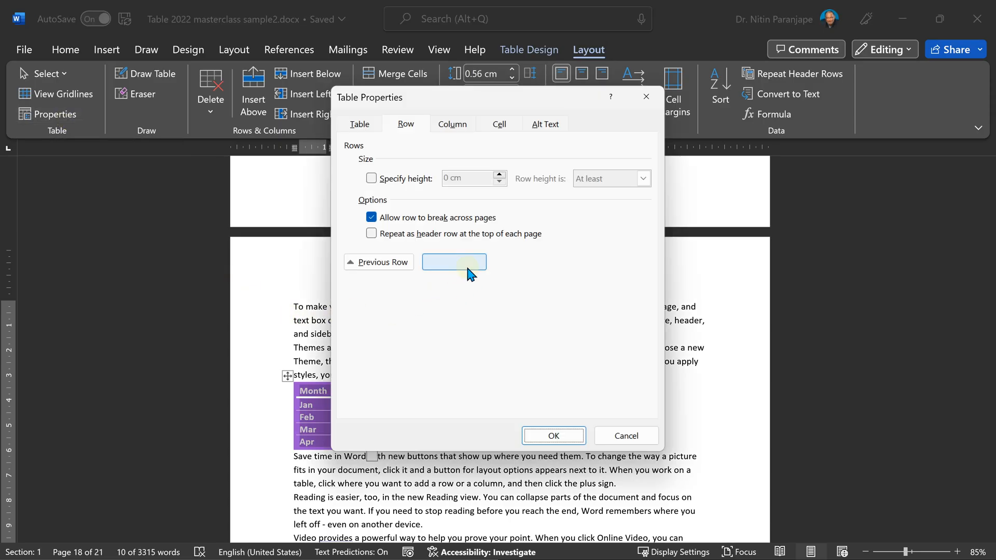
click(358, 123)
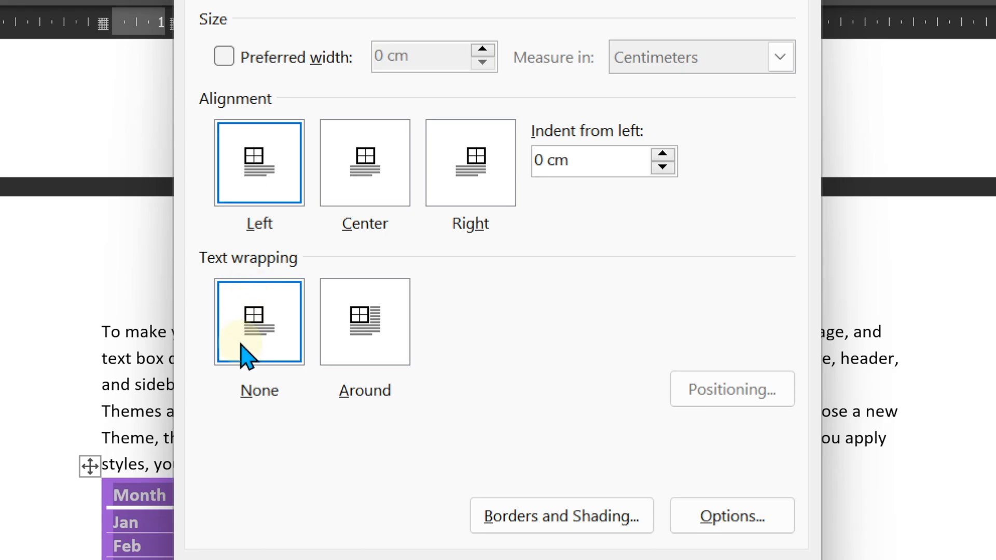
click(364, 321)
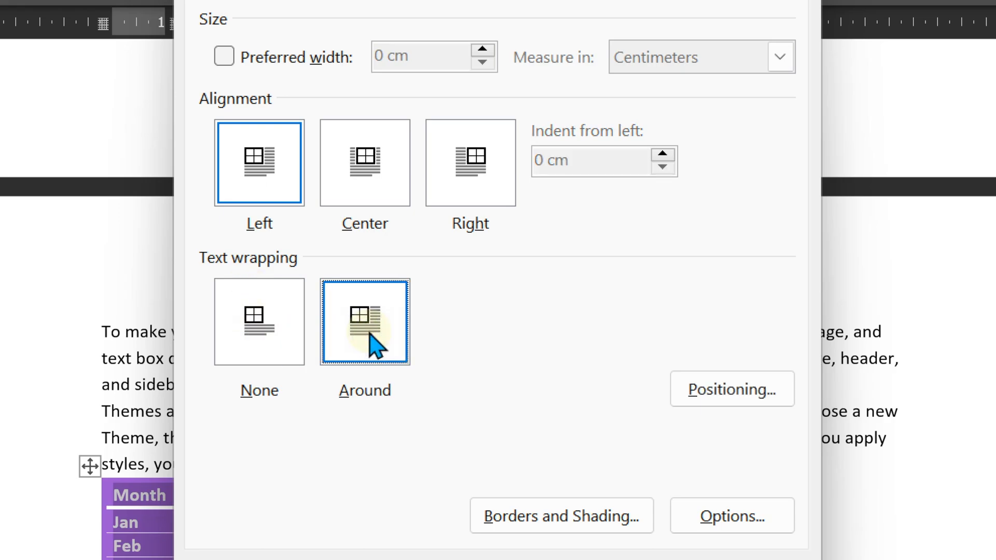
- Set the table's Horizontal Position to Center in Positioning and apply the changes
click(731, 389)
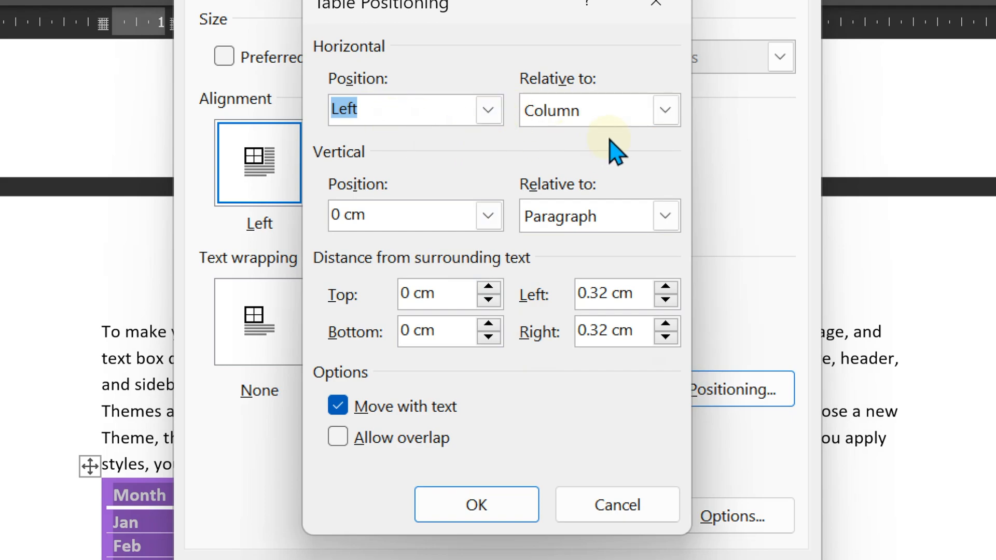
click(487, 109)
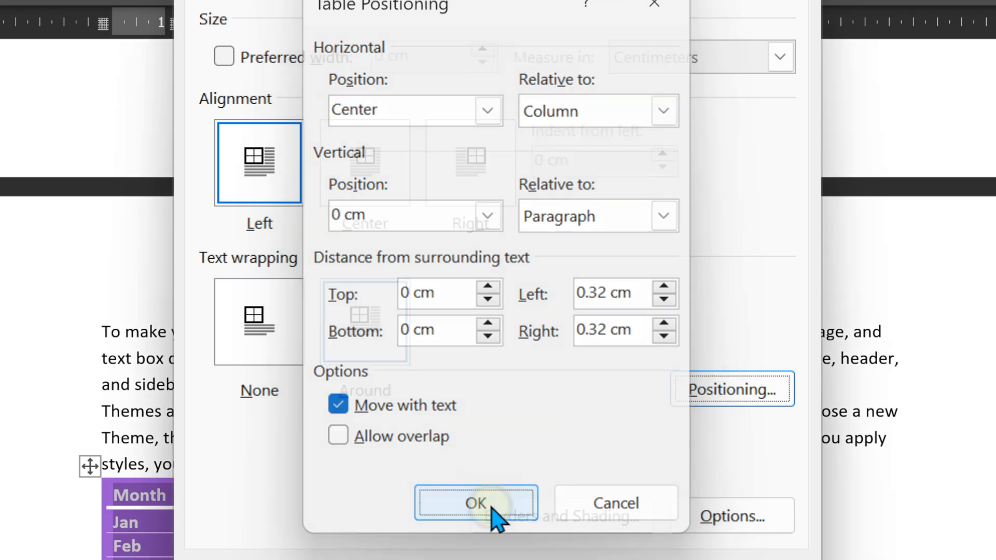
click(475, 502)
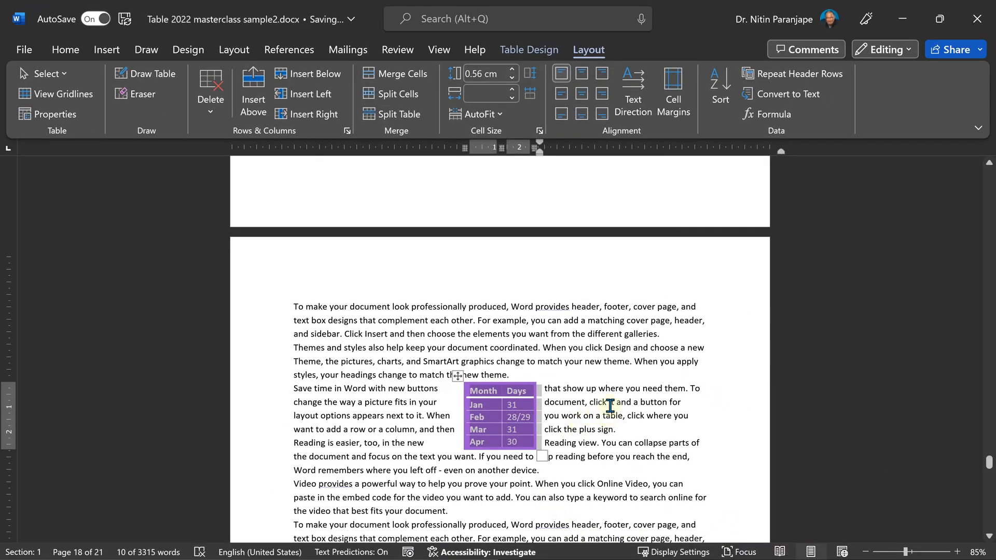
click(64, 50)
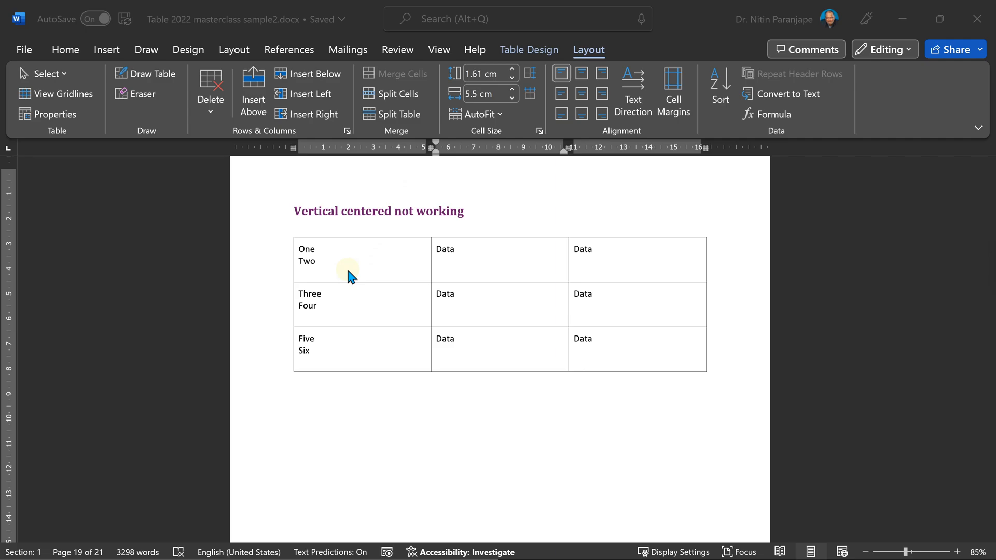
mouse_move(312, 279)
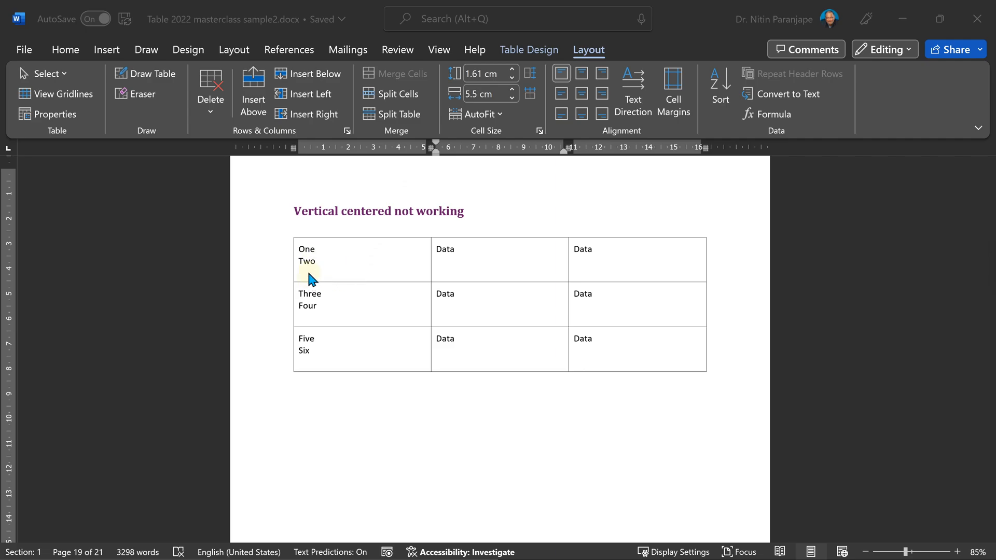
mouse_move(419, 286)
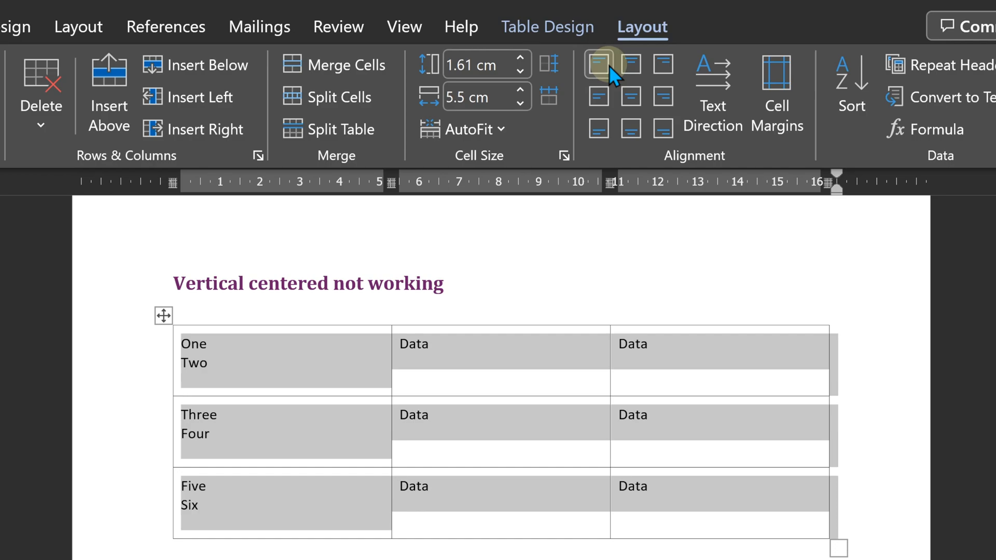
mouse_move(614, 63)
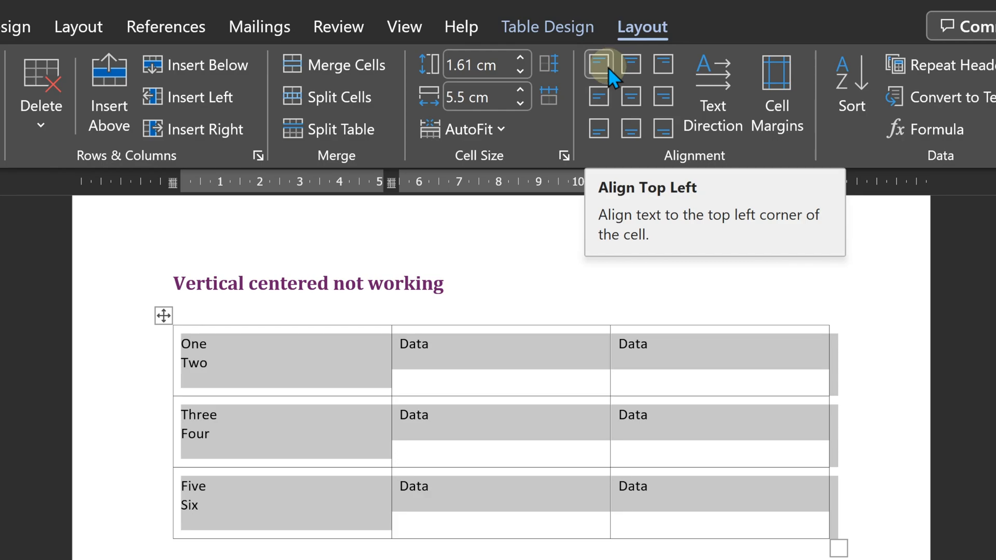
mouse_move(598, 96)
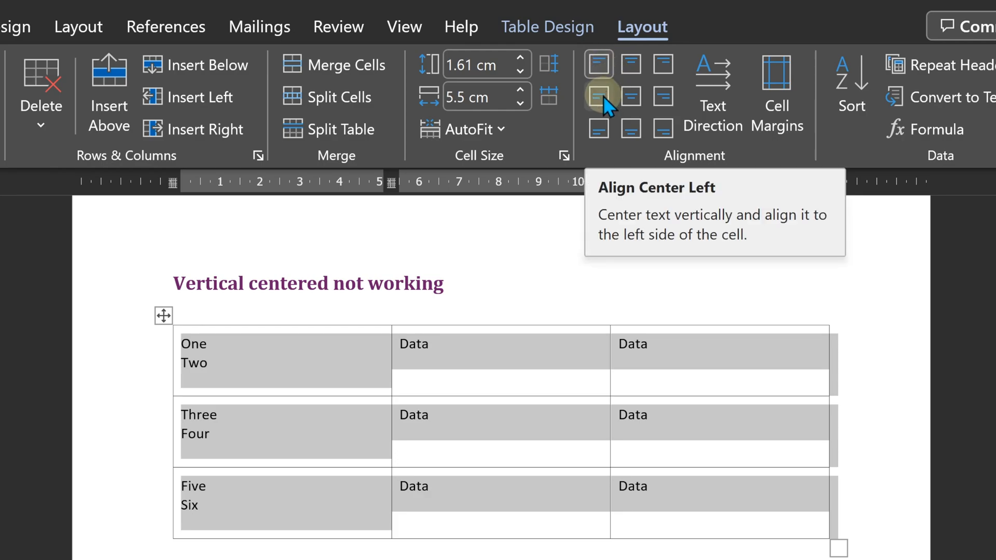
- Align the cell text Center Left, then Bottom Left across the table cells
click(597, 97)
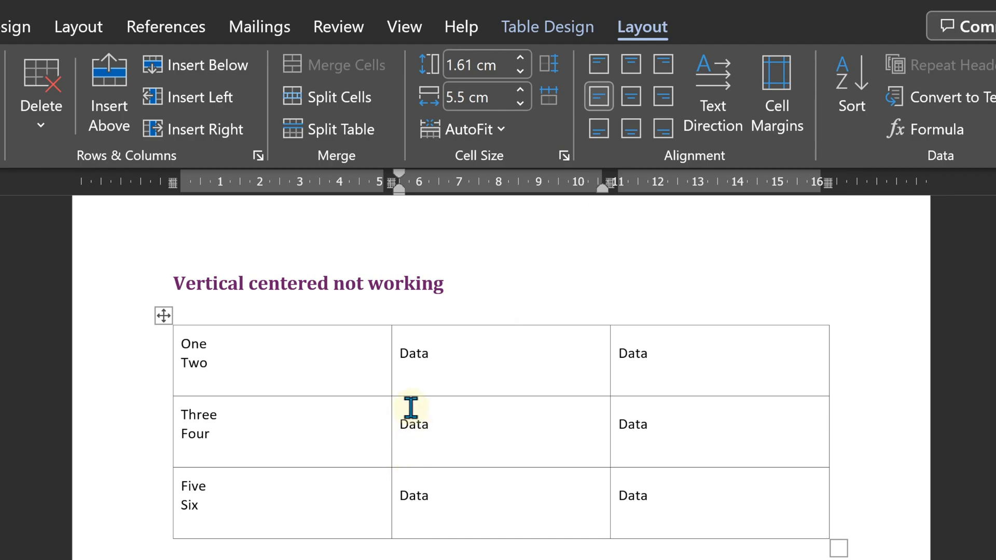
mouse_move(149, 341)
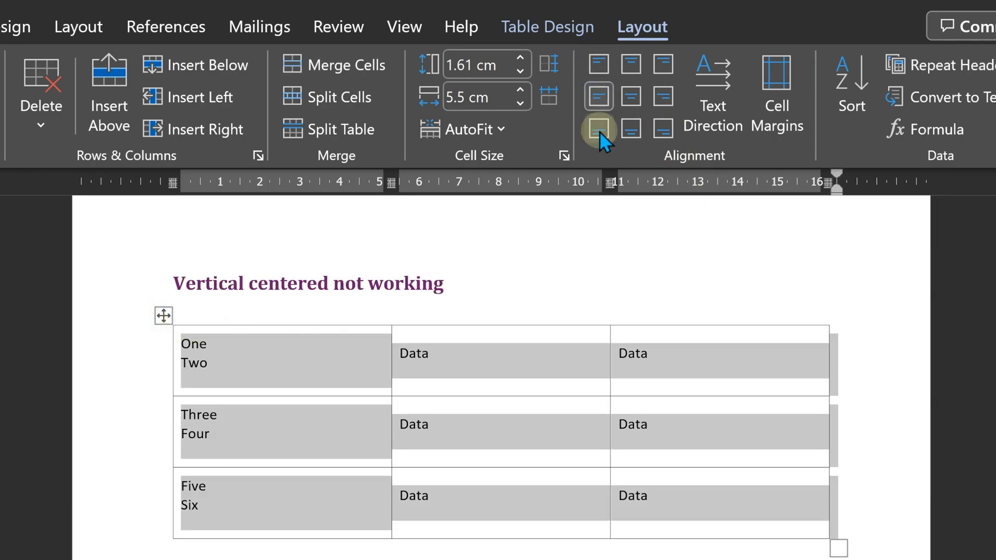
click(598, 95)
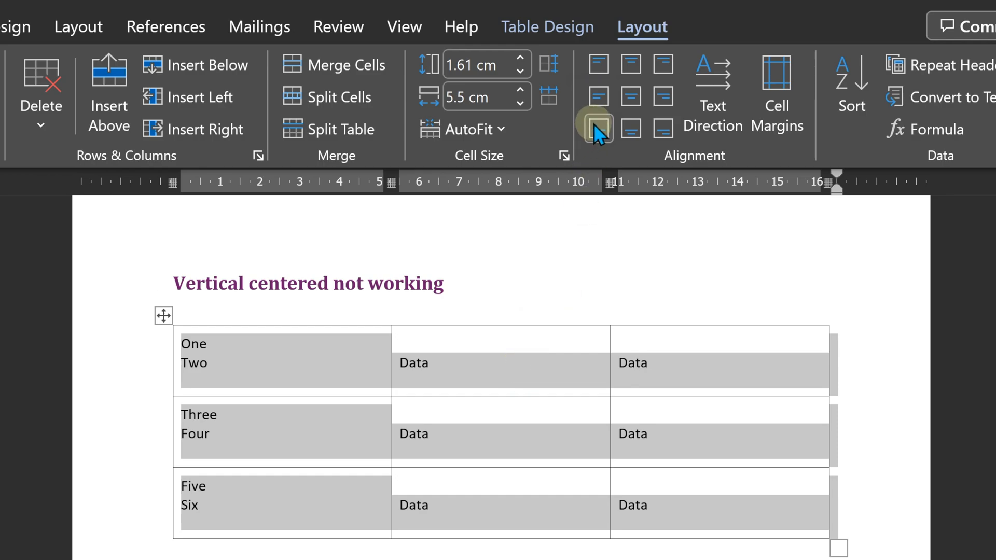
click(596, 130)
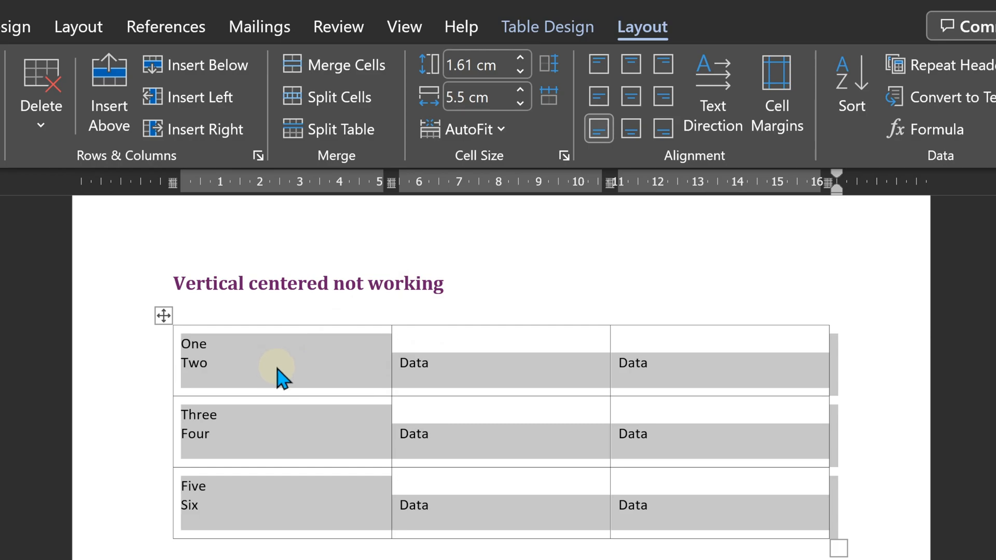
mouse_move(269, 381)
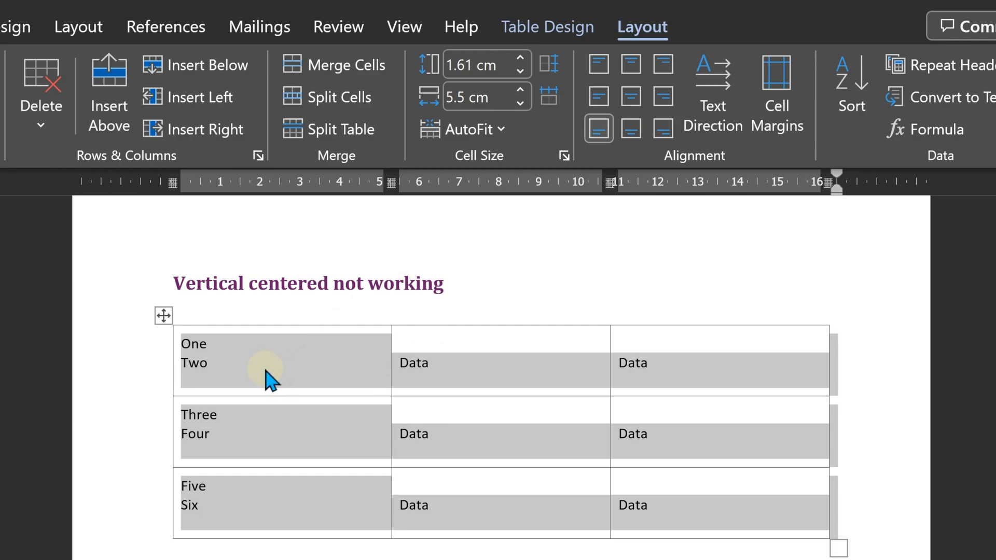
mouse_move(272, 383)
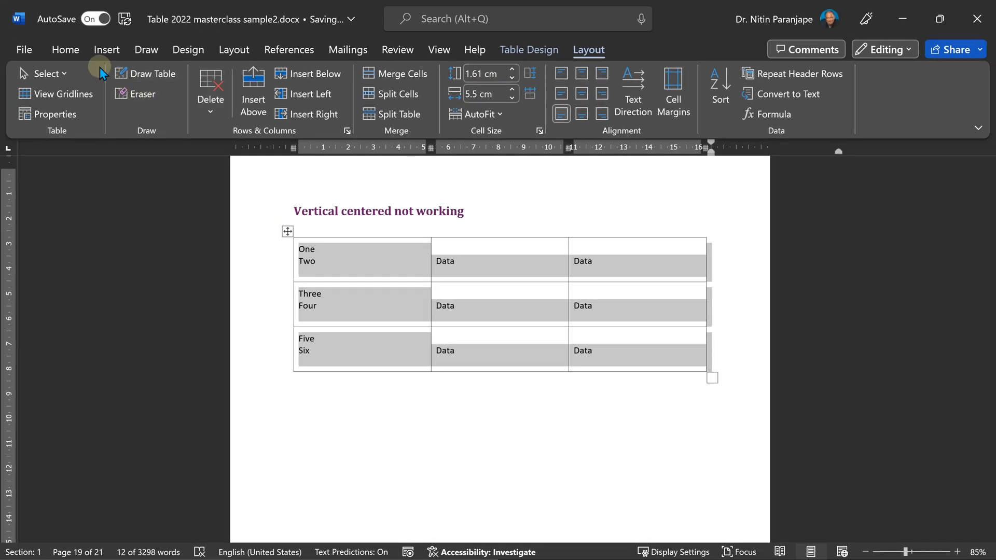
- Set the paragraph Spacing After to 0 pt for the table text
click(65, 50)
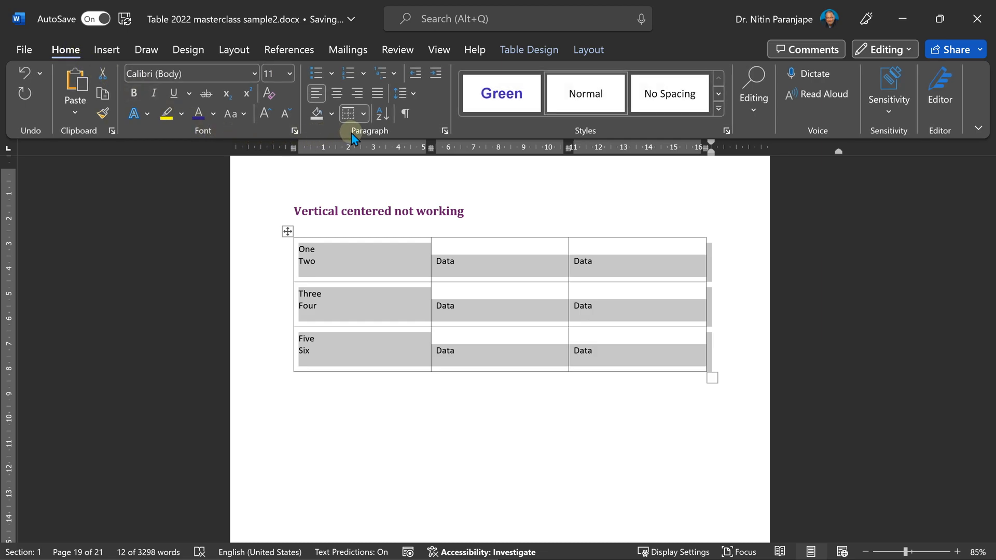
mouse_move(382, 114)
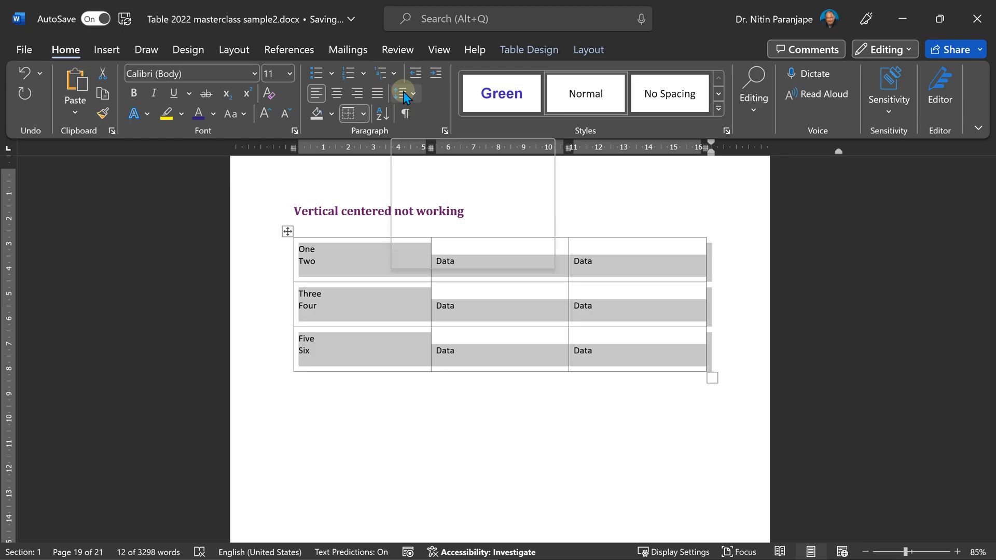
mouse_move(446, 132)
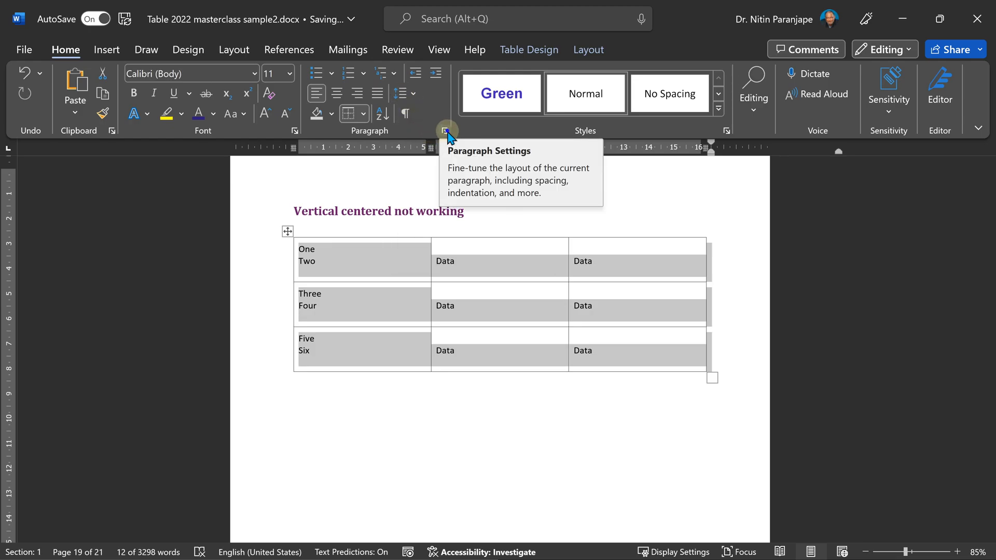
click(446, 132)
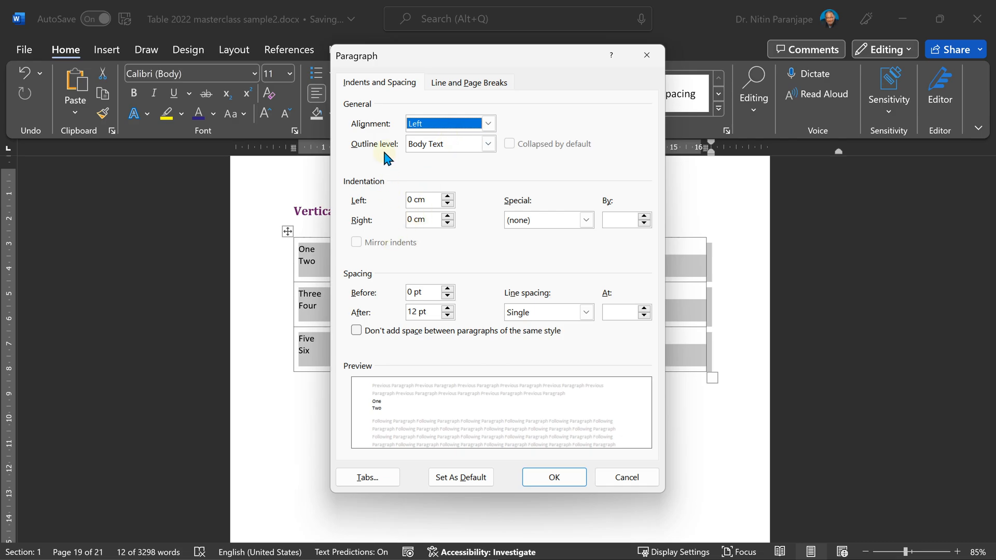
mouse_move(378, 335)
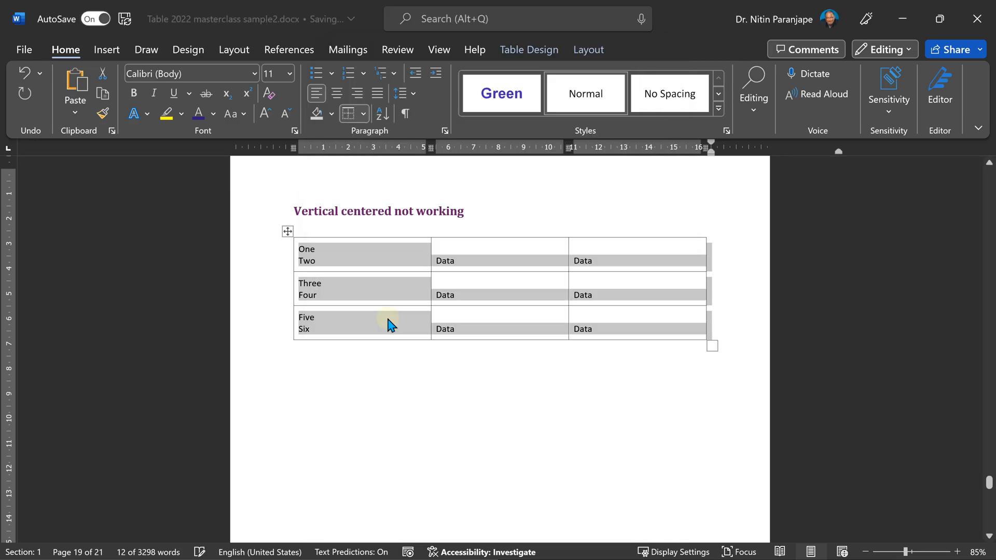
click(484, 288)
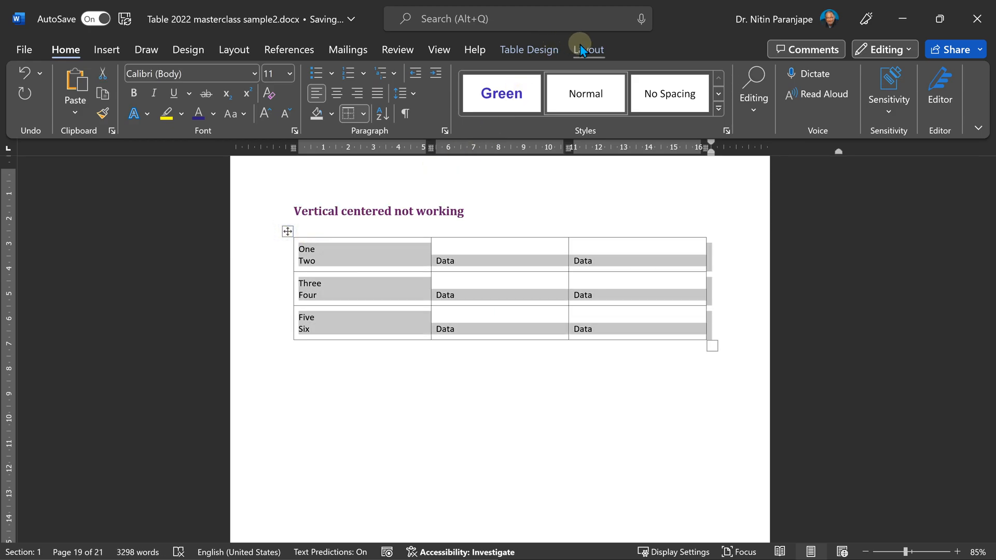
- Align the table cell text Center Left so it sits vertically centred
click(587, 50)
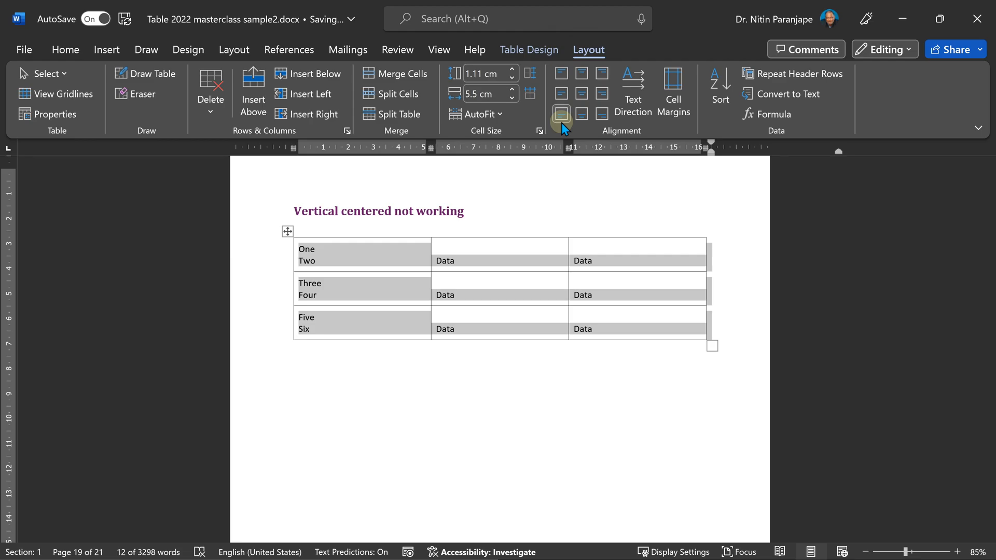
click(561, 72)
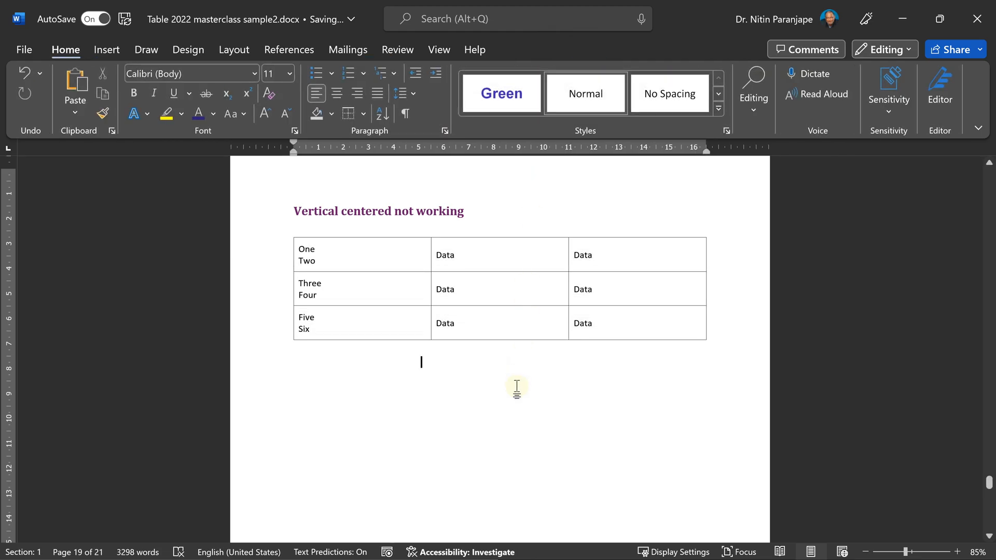
mouse_move(586, 366)
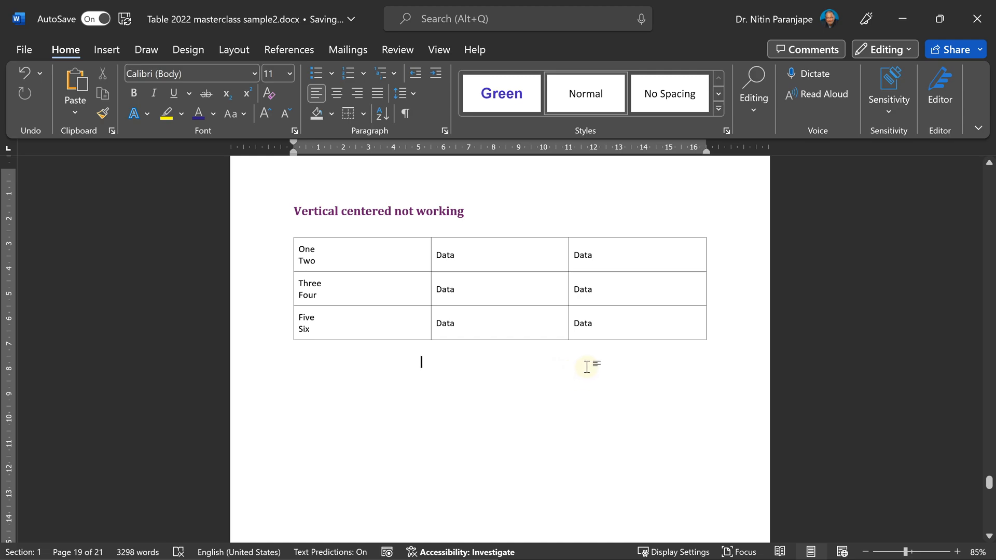
- Insert a 6-column, 5-row table below the complex tables heading
scroll(down, 3)
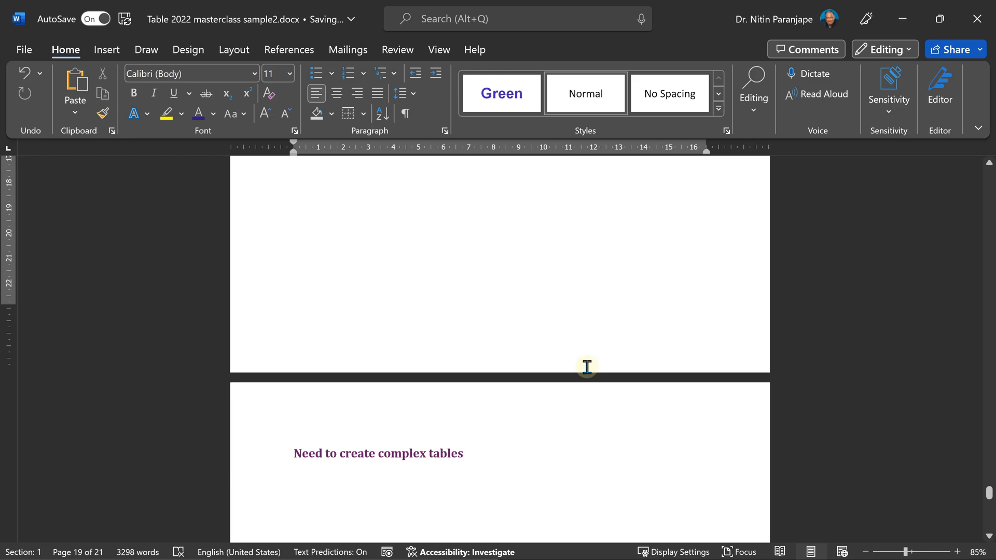
scroll(down, 3)
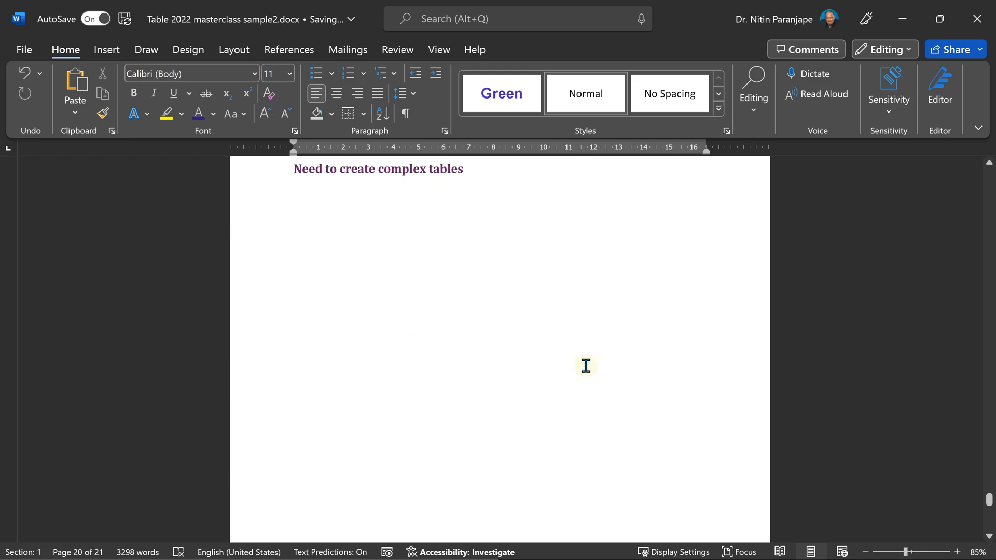
click(294, 184)
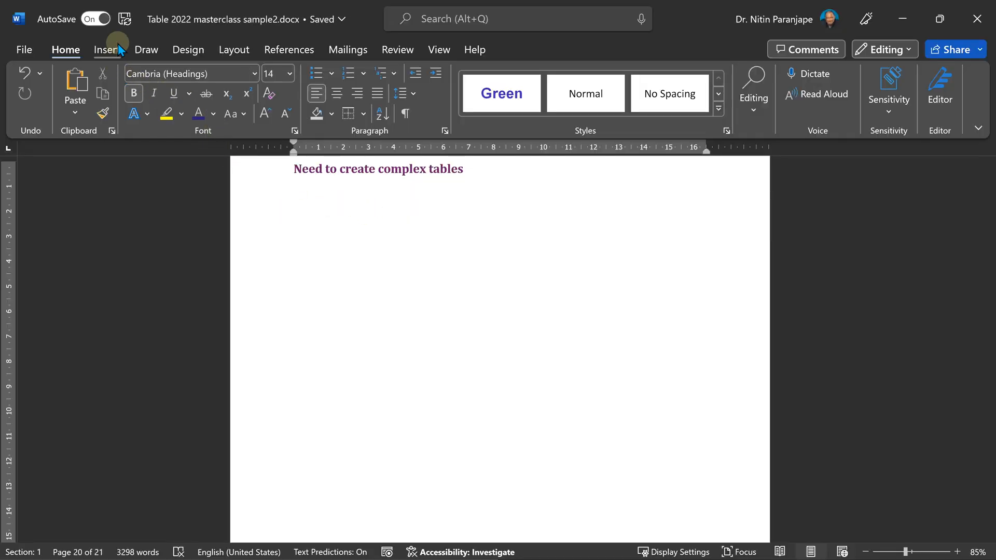
click(74, 90)
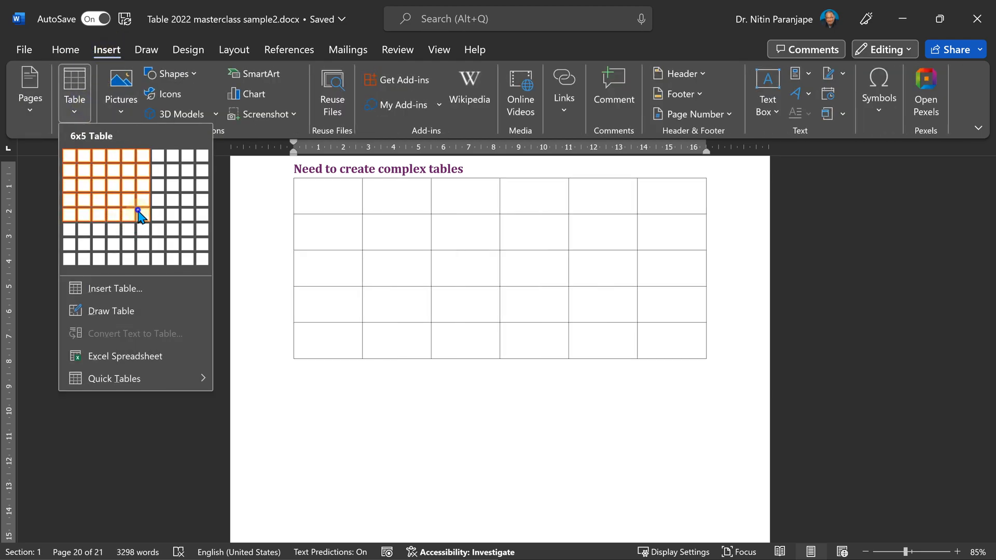
click(139, 211)
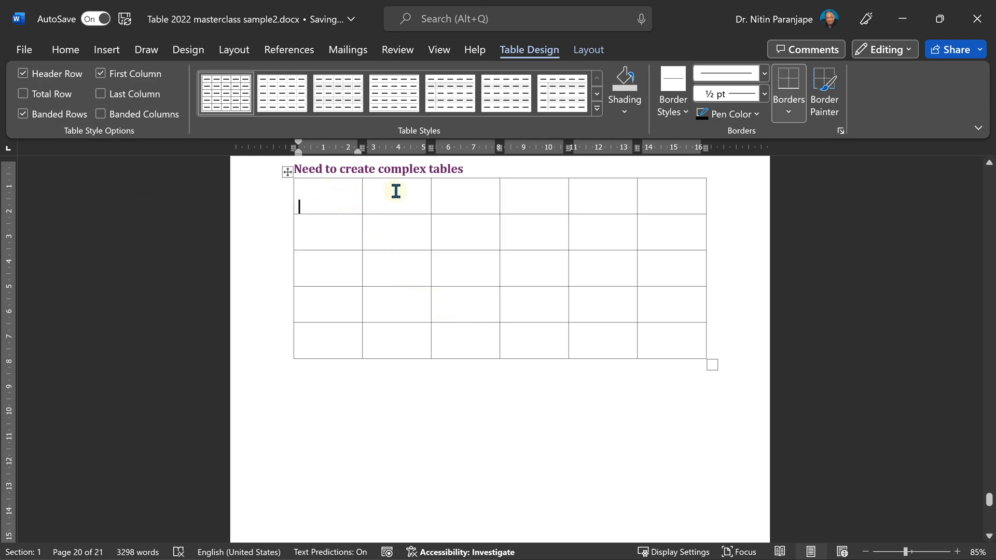
drag(396, 196, 533, 196)
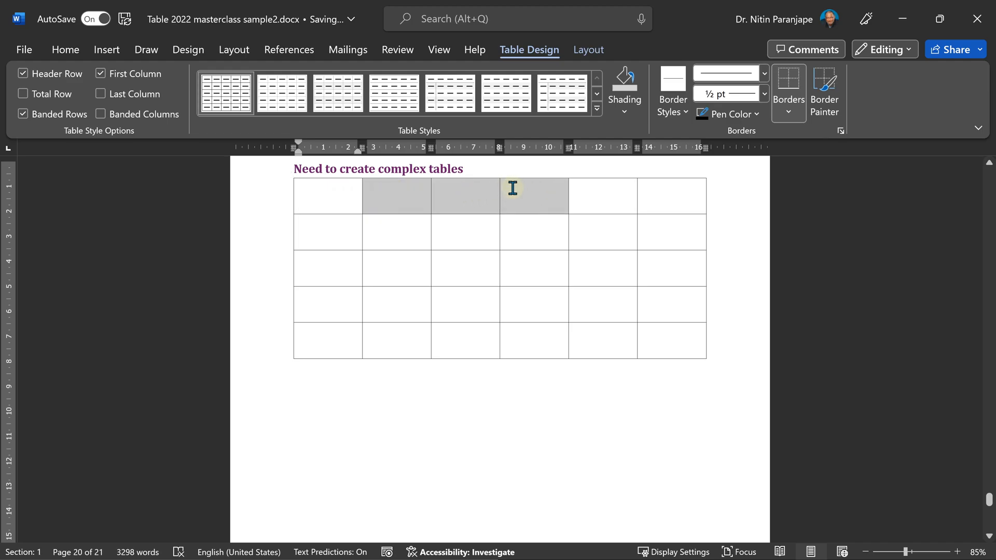
right_click(533, 196)
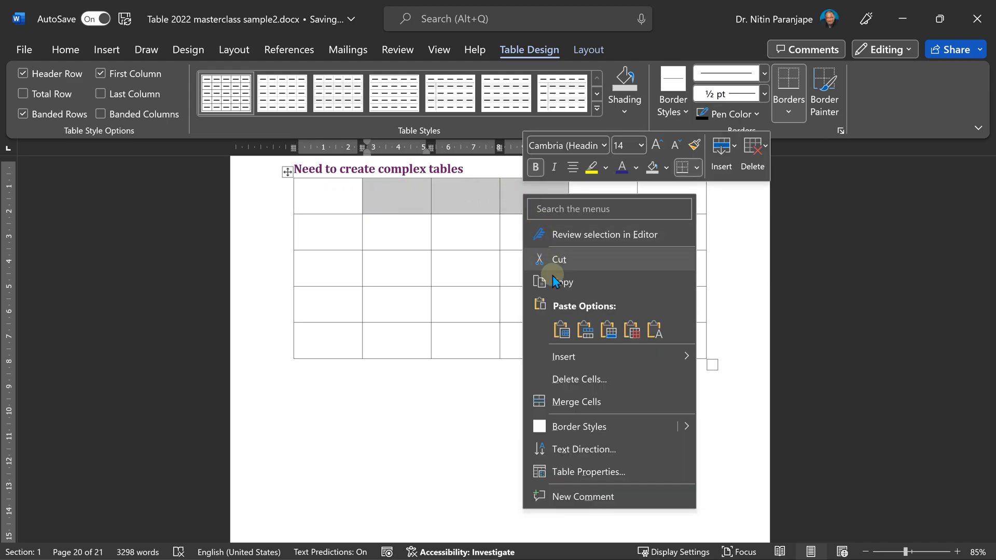
click(428, 238)
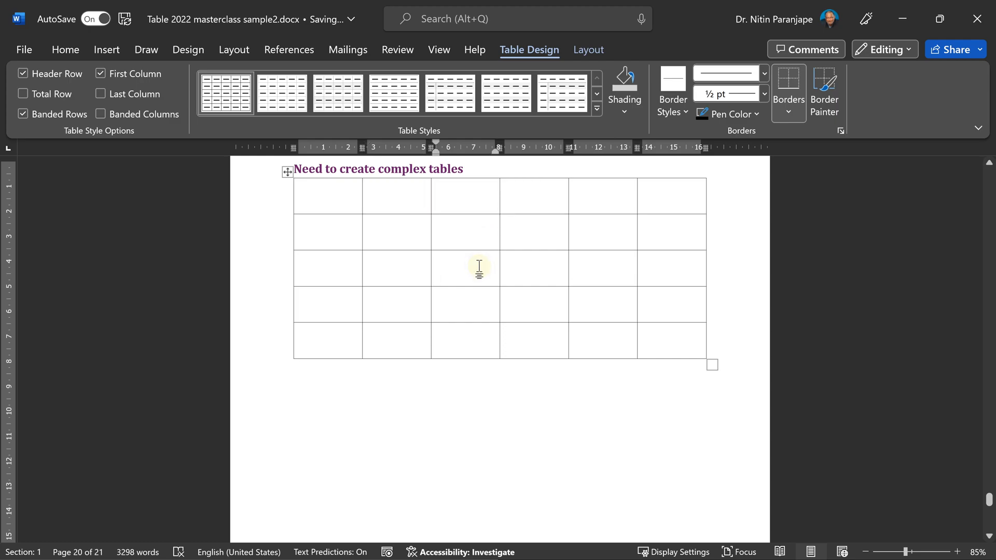
mouse_move(478, 264)
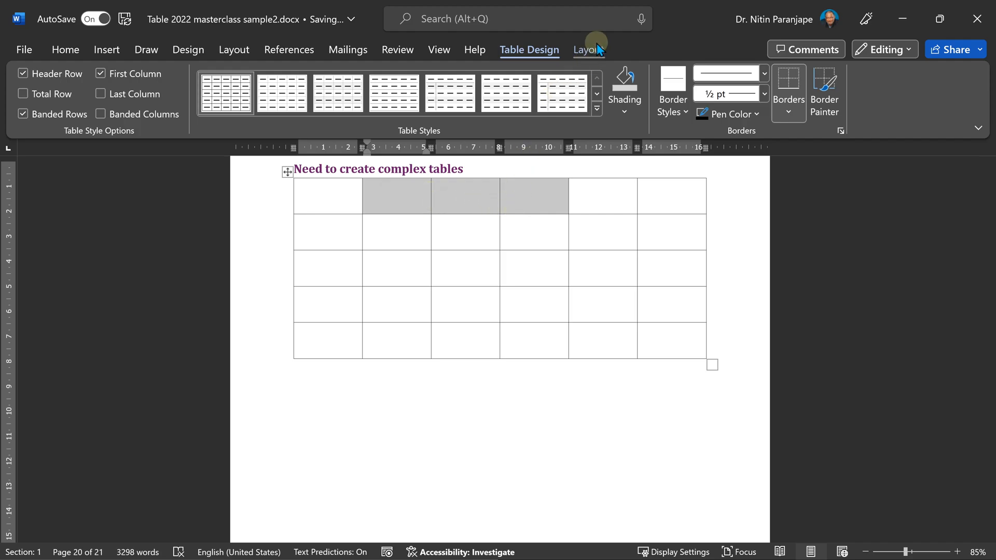
- Erase borders with the Eraser and draw a new vertical border inside the table
click(585, 50)
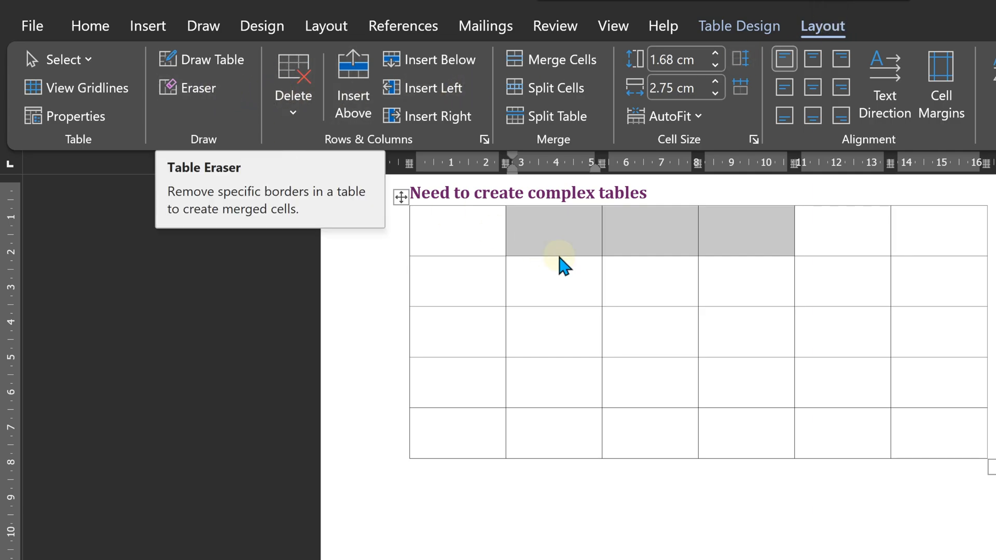
click(197, 88)
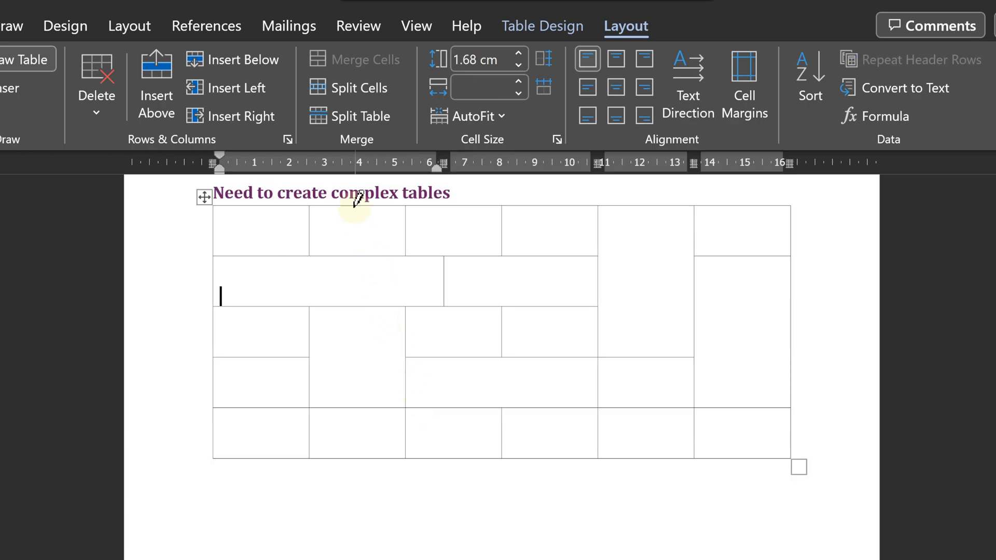
drag(356, 204, 336, 312)
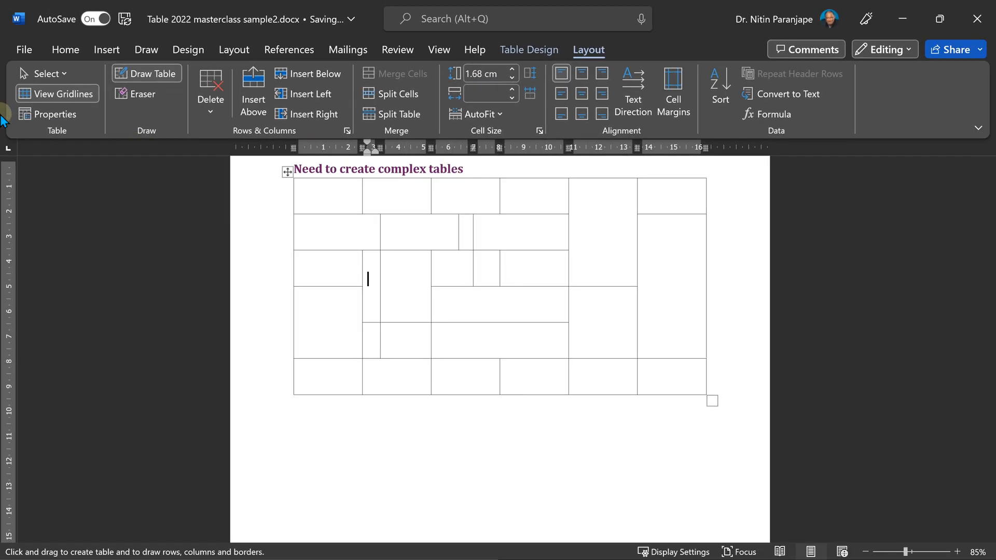
mouse_move(153, 111)
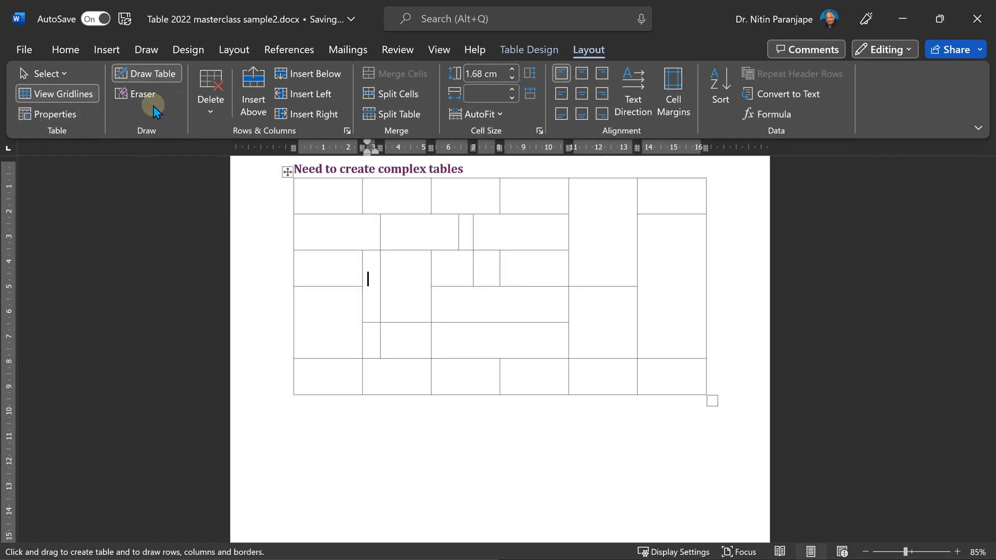